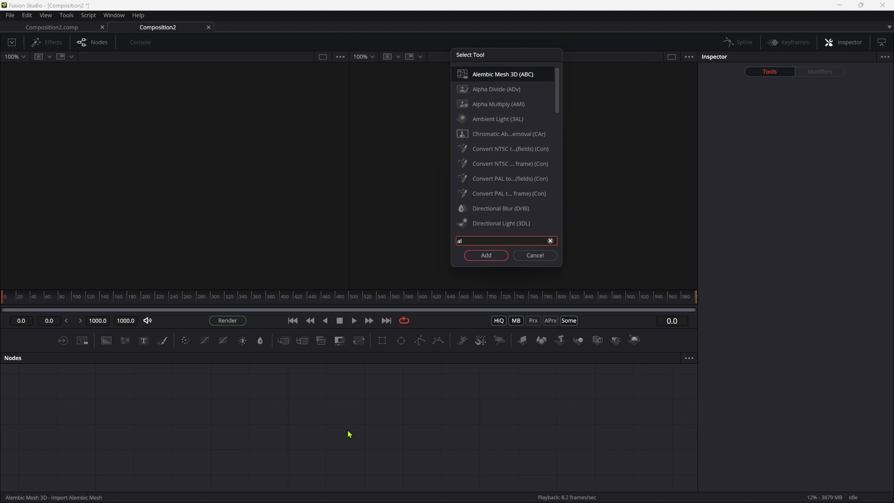
Add an Alembic Mesh 3D node loaded with WLB_Text.abc, bringing in the 3D title text
click(485, 255)
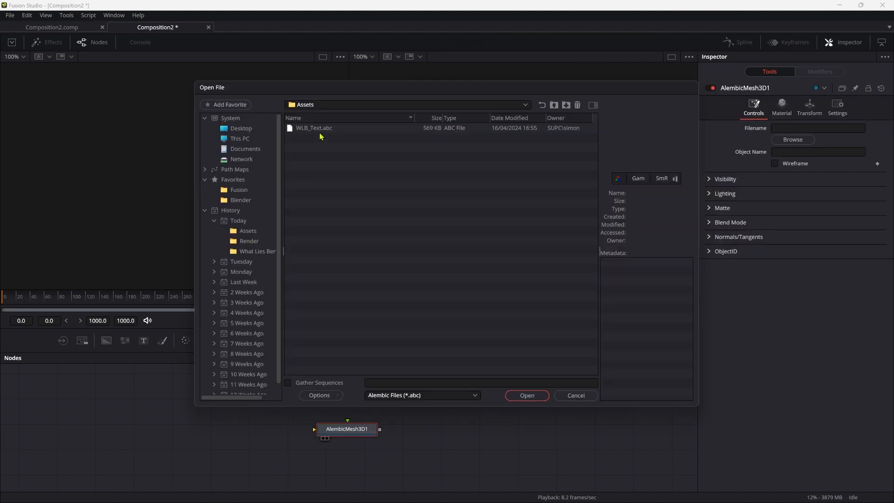
click(314, 127)
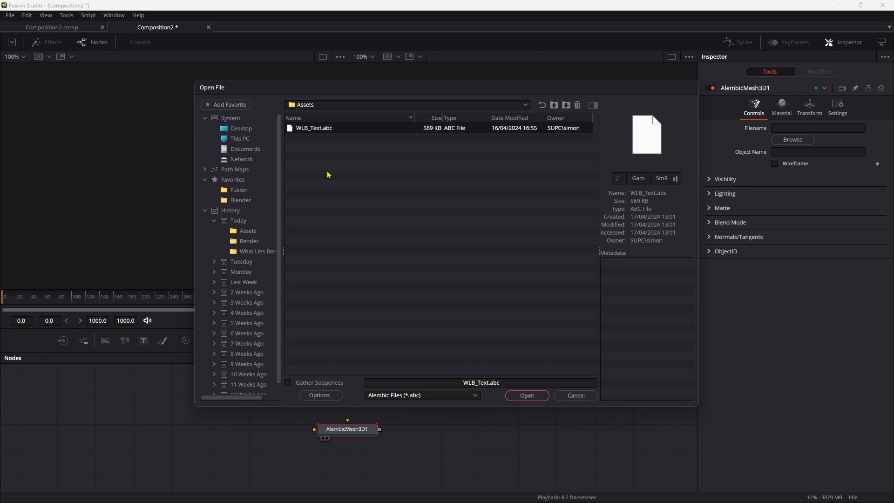
click(575, 395)
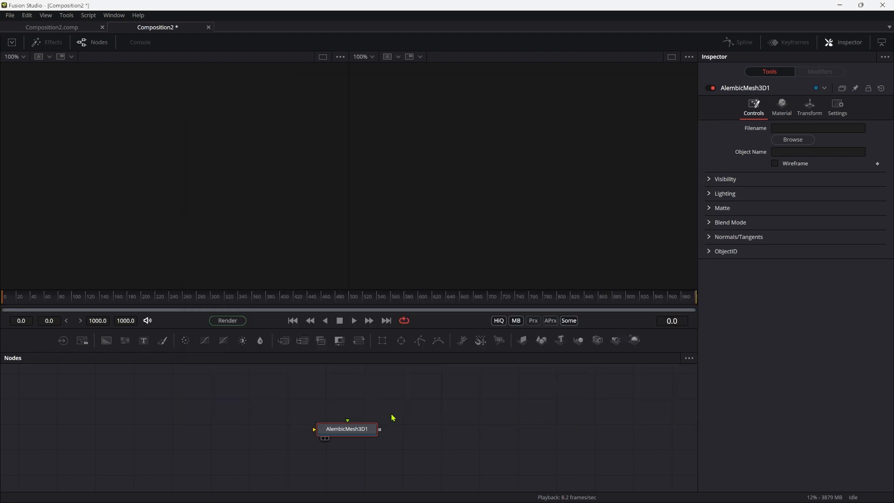
click(792, 139)
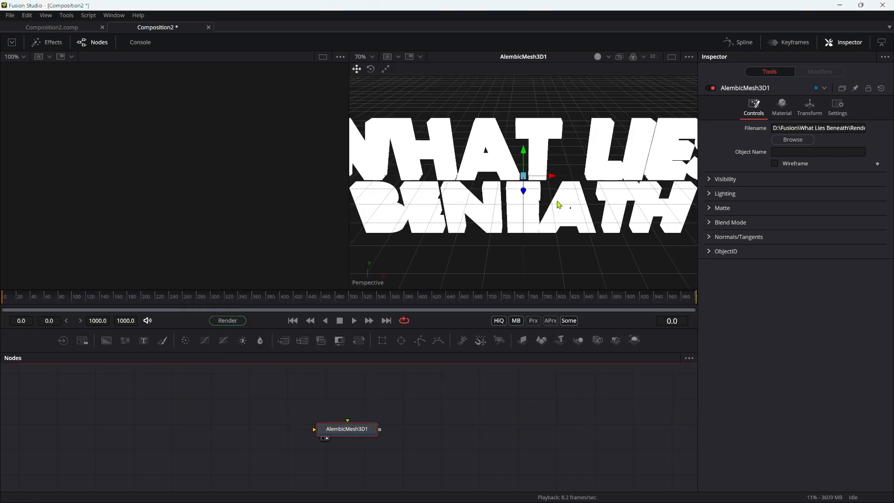
click(374, 57)
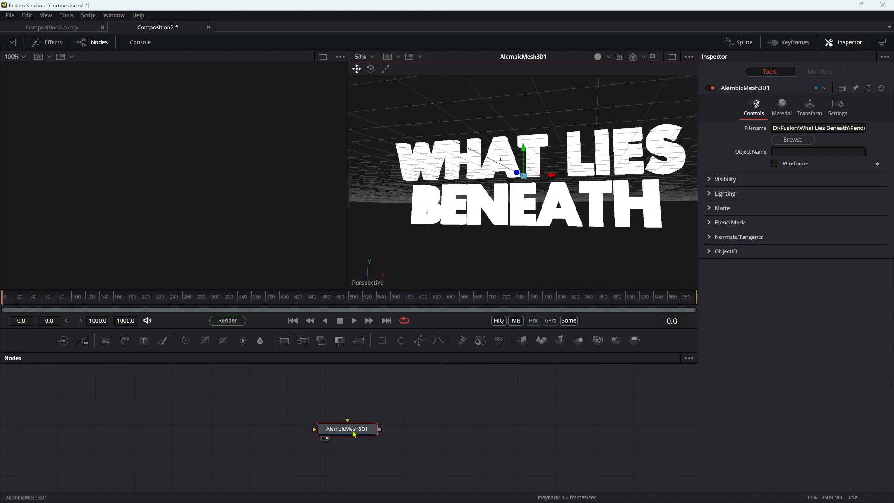
mouse_move(546, 61)
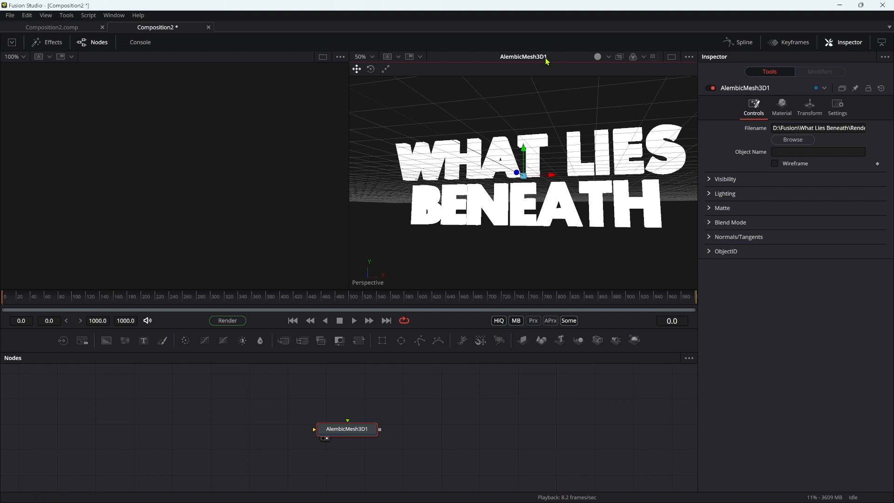
mouse_move(593, 188)
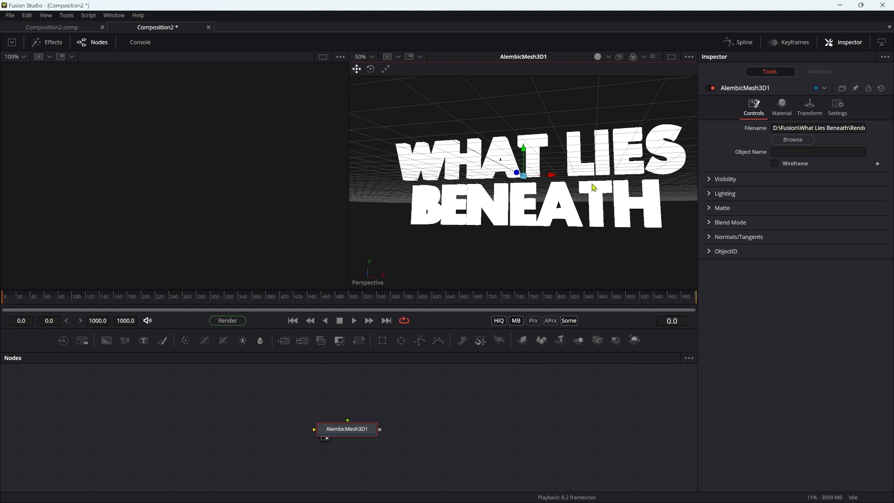
mouse_move(190, 399)
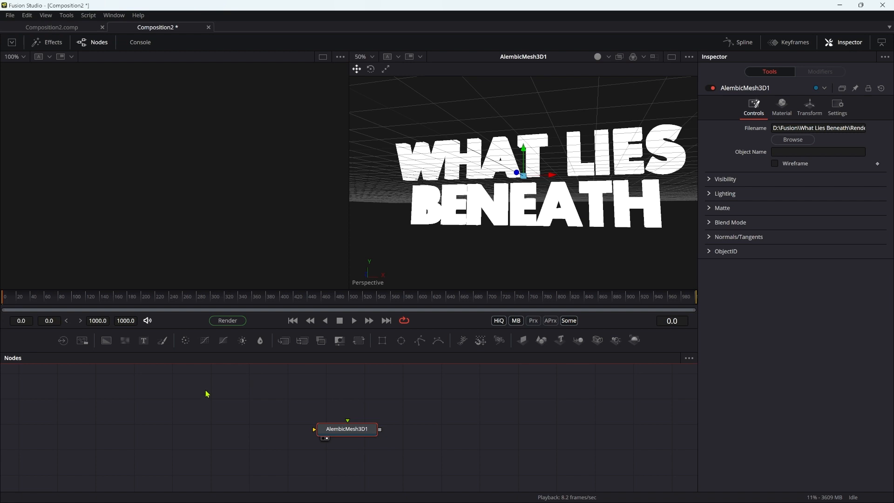
Add a Loader with the Texture####.exr sequence feeding the Alembic mesh
text(ld)
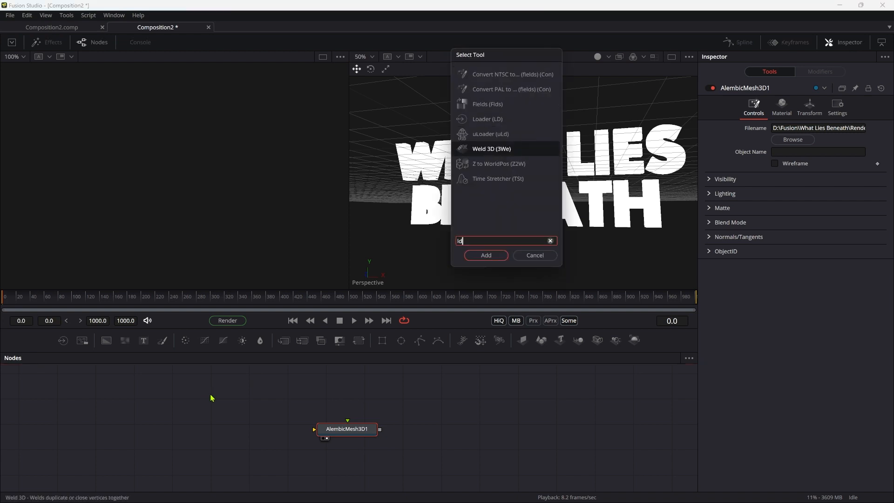
click(486, 255)
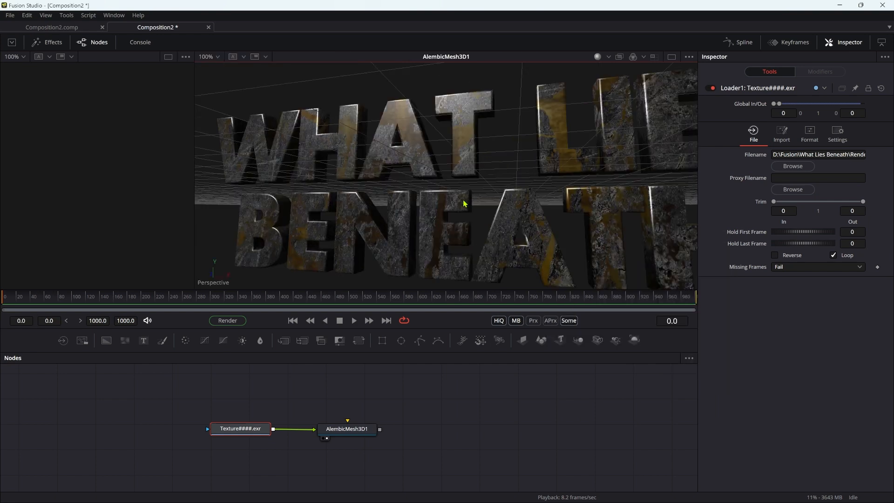
mouse_move(132, 400)
text(ld)
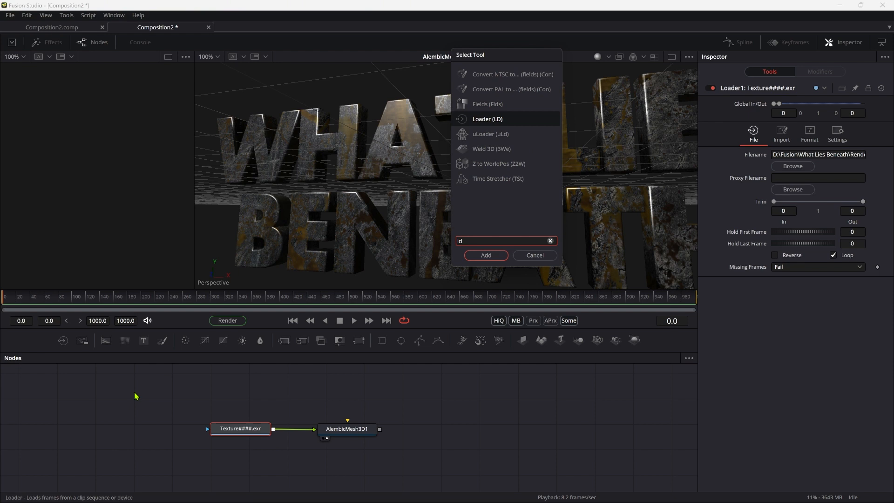
Add a second Loader holding Cracks####.exr and select AlembicMesh3D1
click(485, 255)
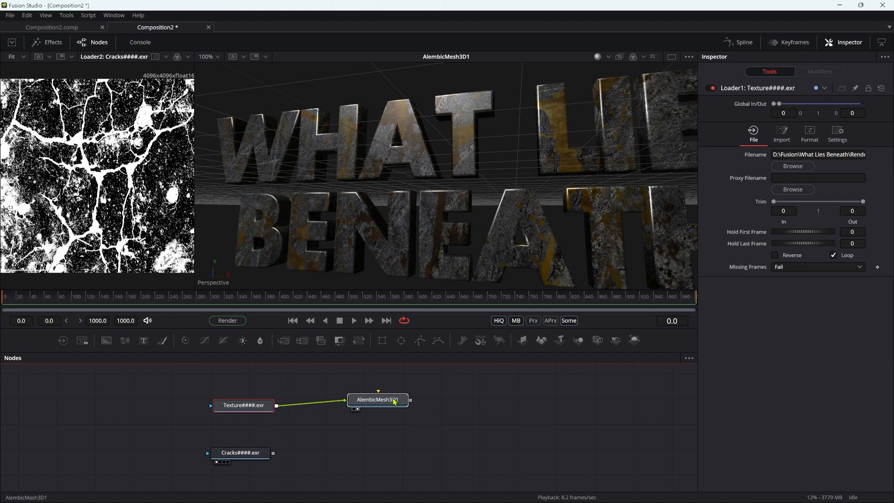
click(377, 400)
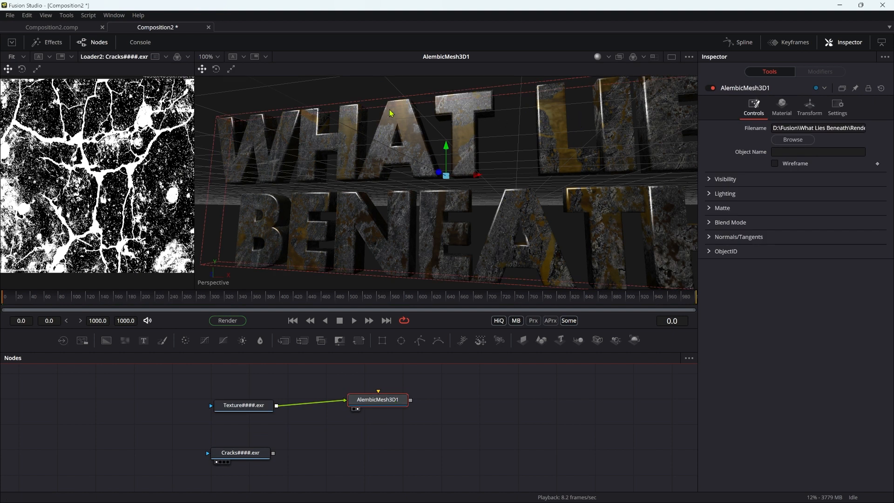
mouse_move(384, 100)
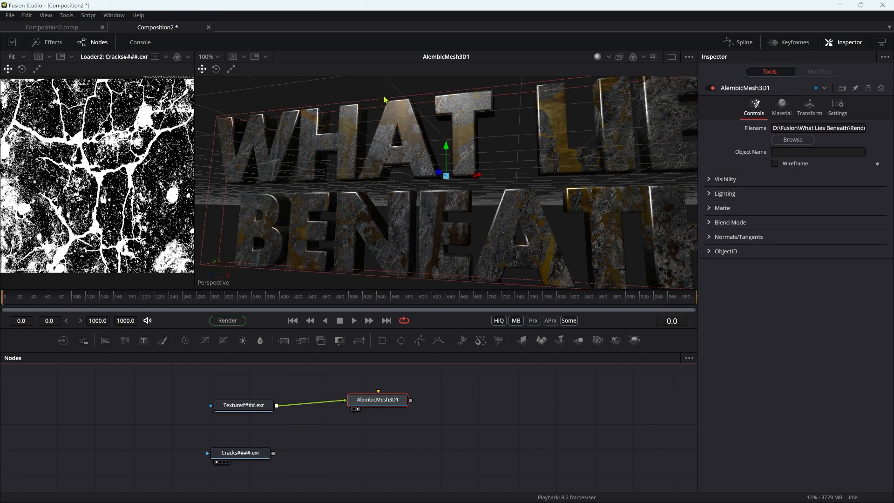
mouse_move(234, 446)
text(b)
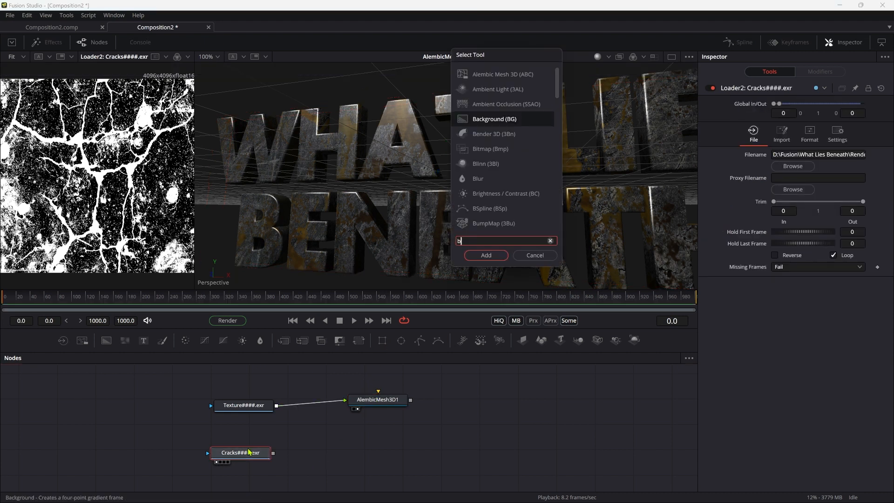
Add a BumpMap after the Cracks loader and a Blinn material between texture and mesh
click(486, 255)
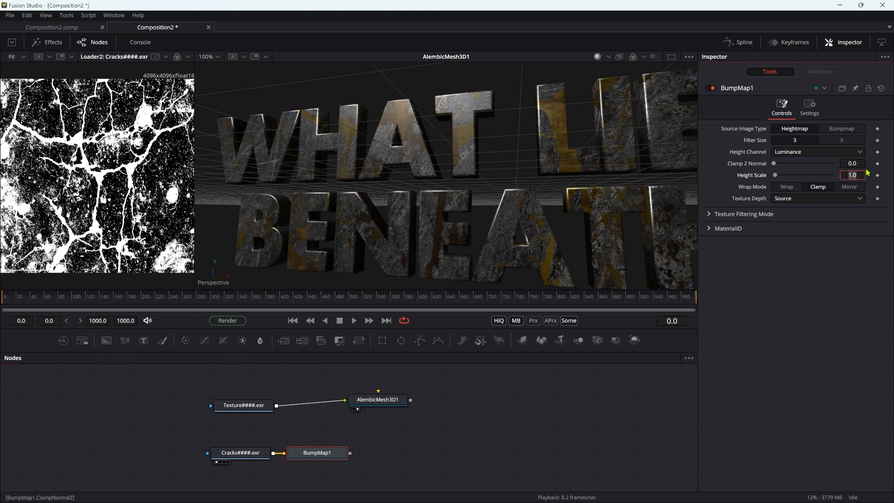
click(377, 400)
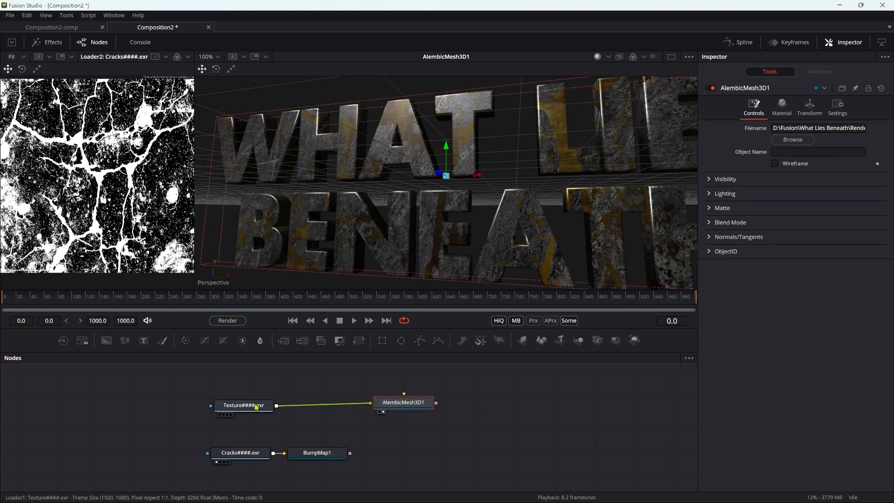
click(243, 405)
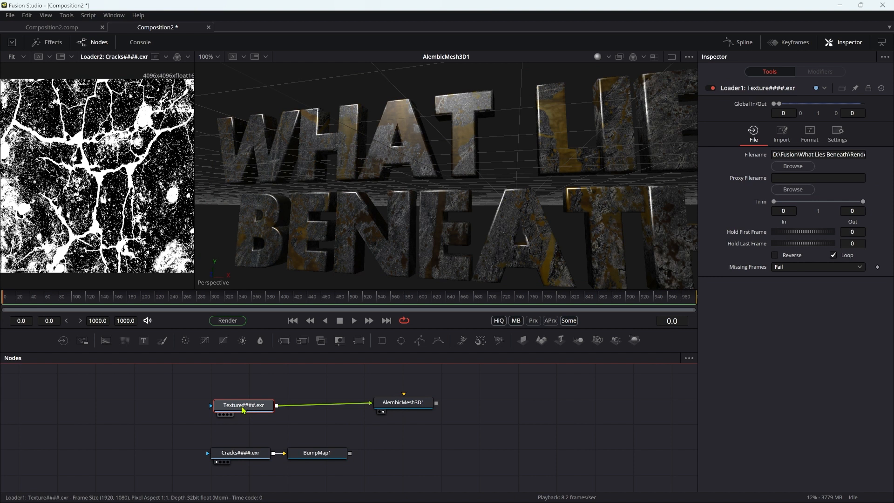
text(bli)
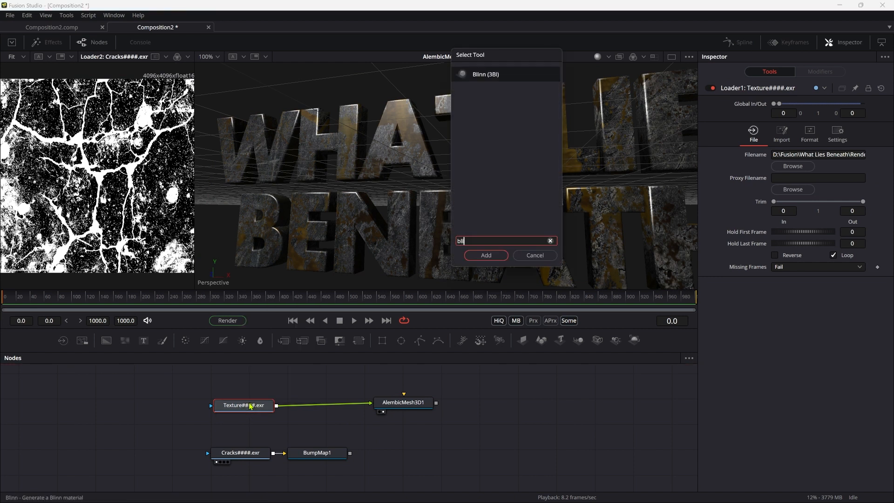
click(486, 255)
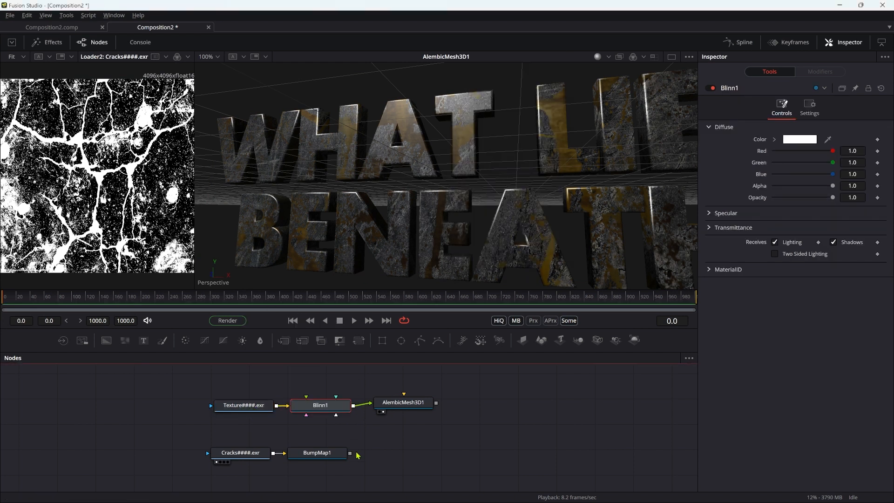
Connect BumpMap1 into Blinn1's Bumpmap Material input
click(317, 452)
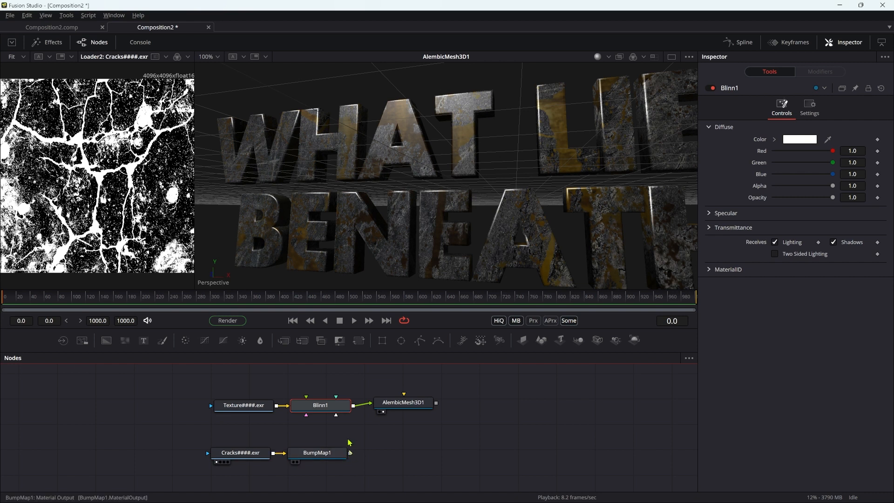
click(352, 405)
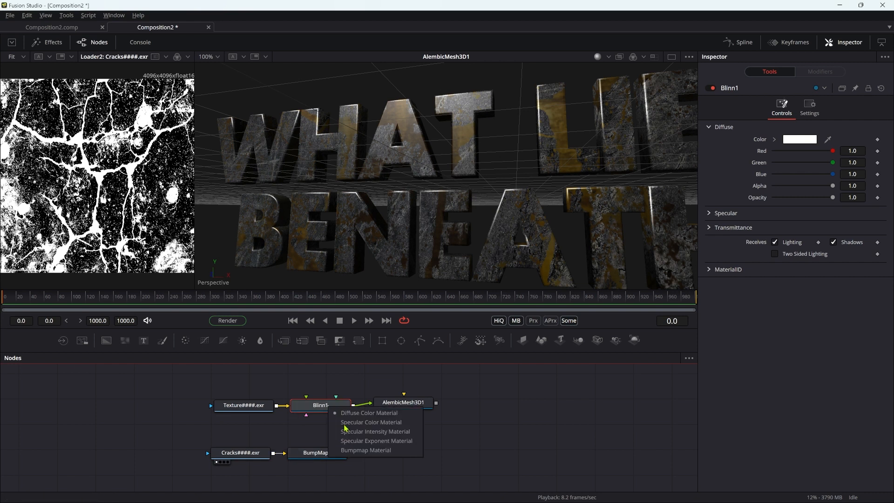
click(365, 450)
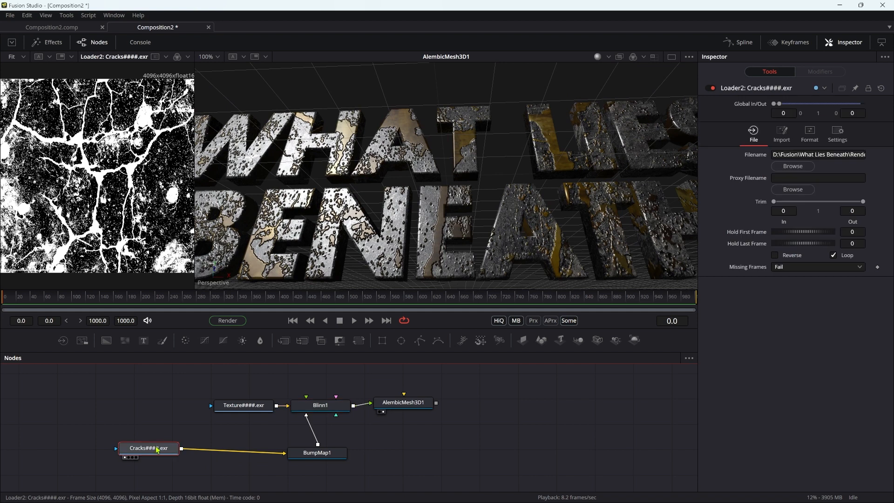
Insert a Custom Tool after the Cracks loader with the red channel expression -c1
text(cu)
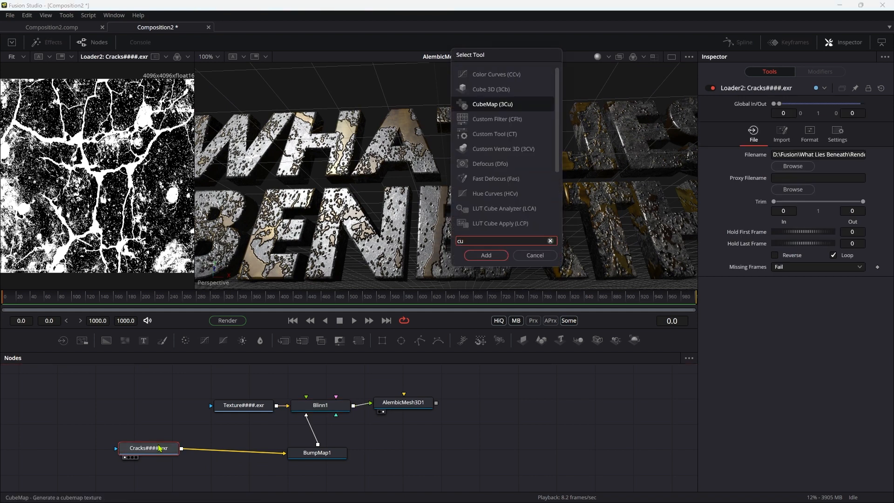
click(485, 255)
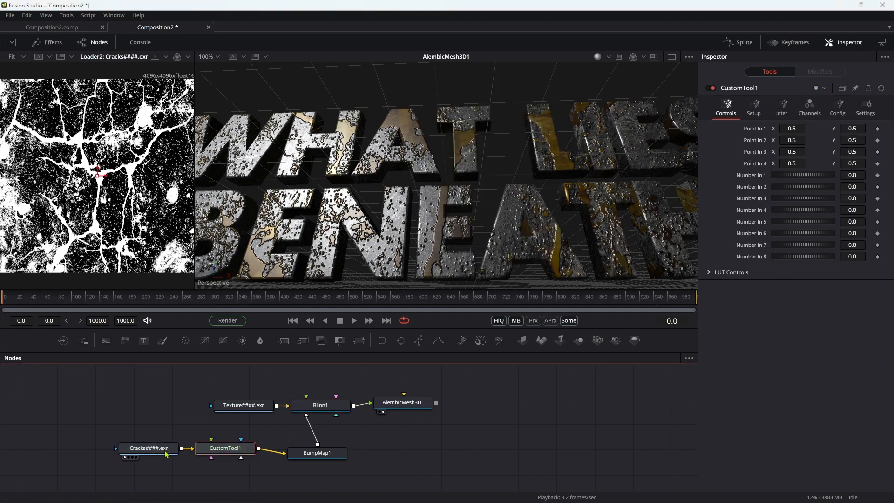
click(809, 107)
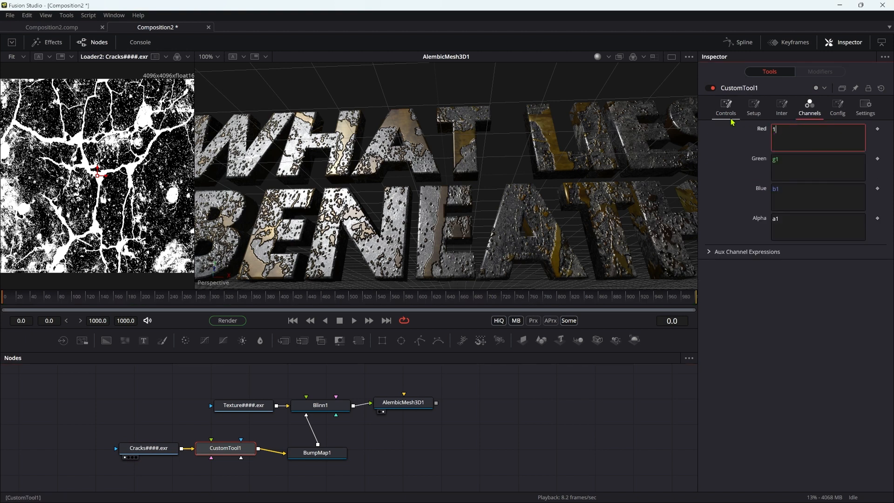
text(-c1)
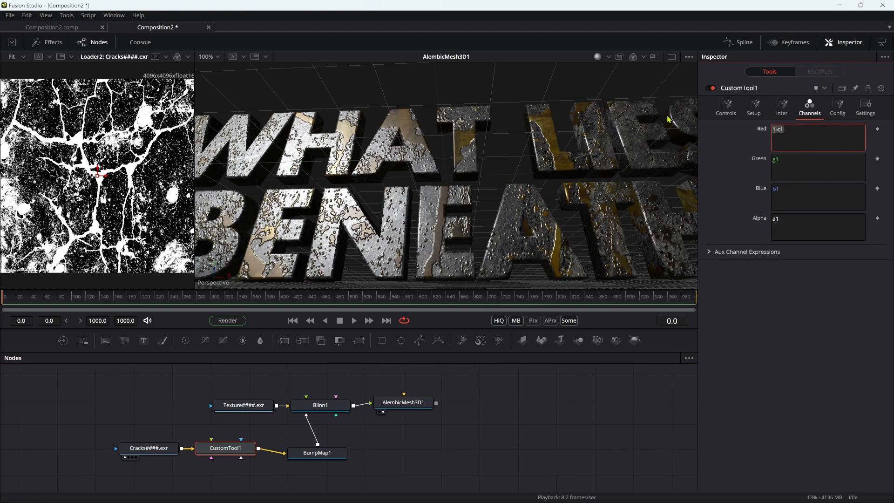
click(817, 167)
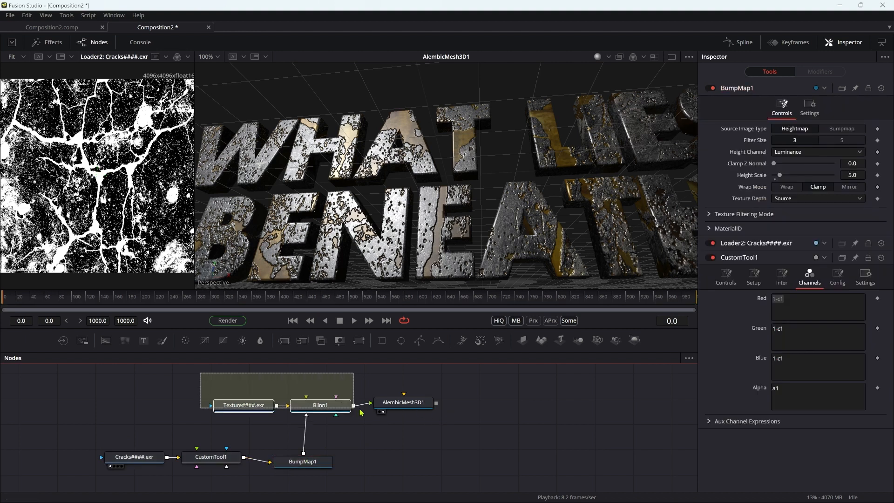
Add a Luma Keyer on CustomTool1's output and plug it into Blinn1's Specular Intensity Material
click(403, 402)
text(lum)
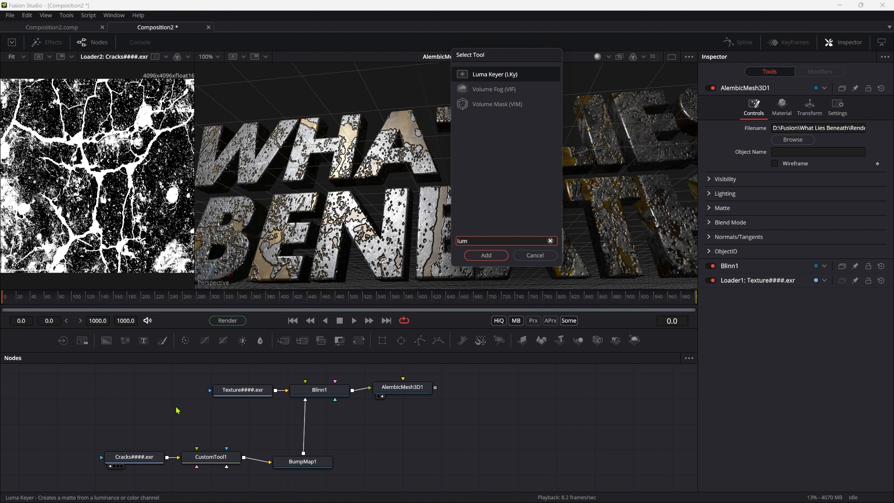
click(485, 255)
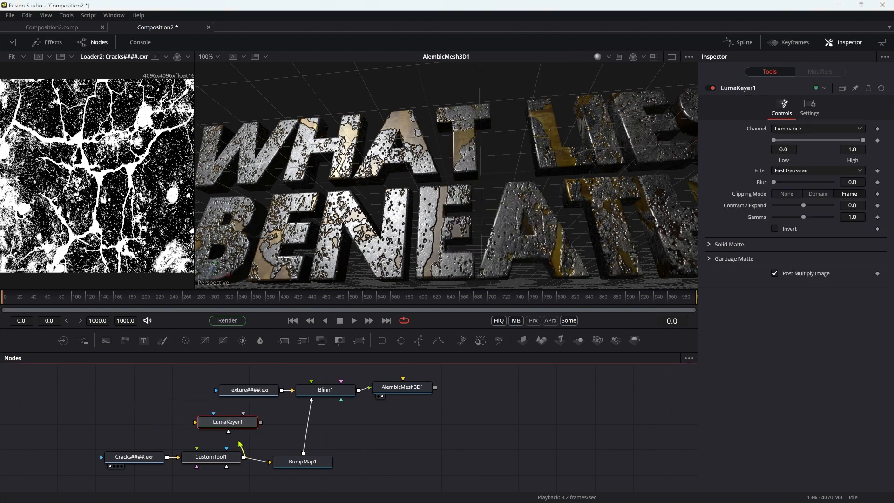
click(227, 422)
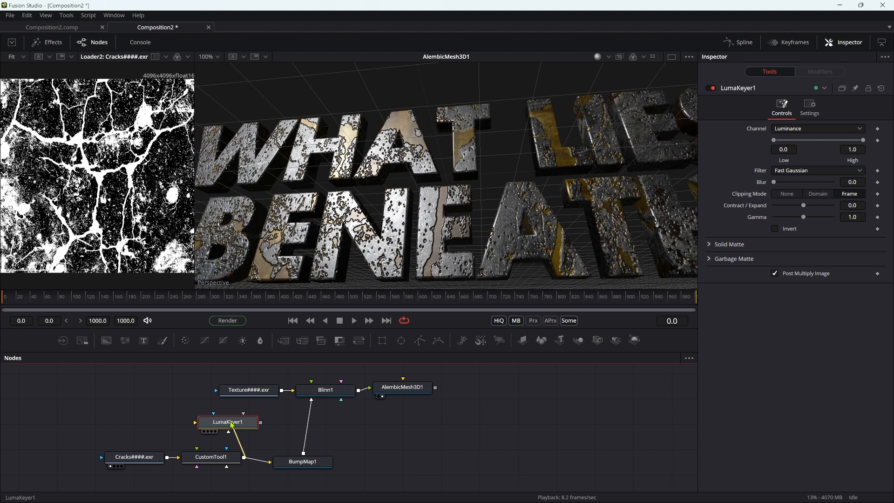
mouse_move(64, 96)
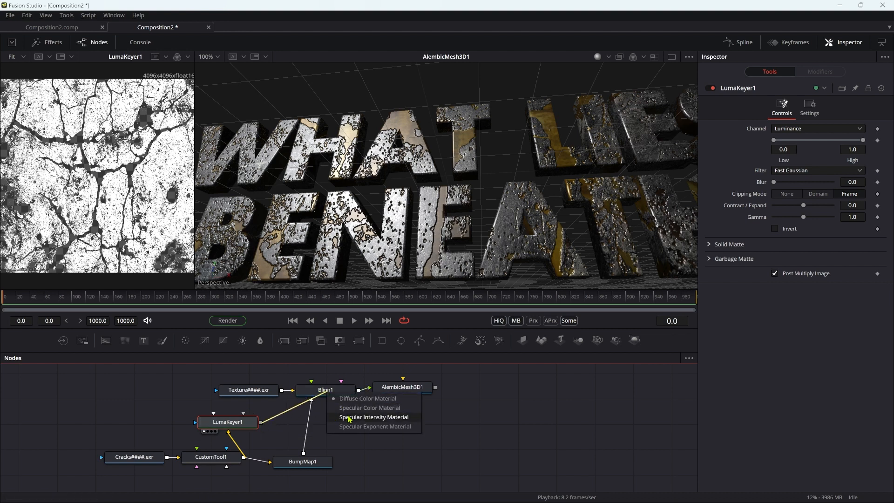
click(373, 417)
text(mrg)
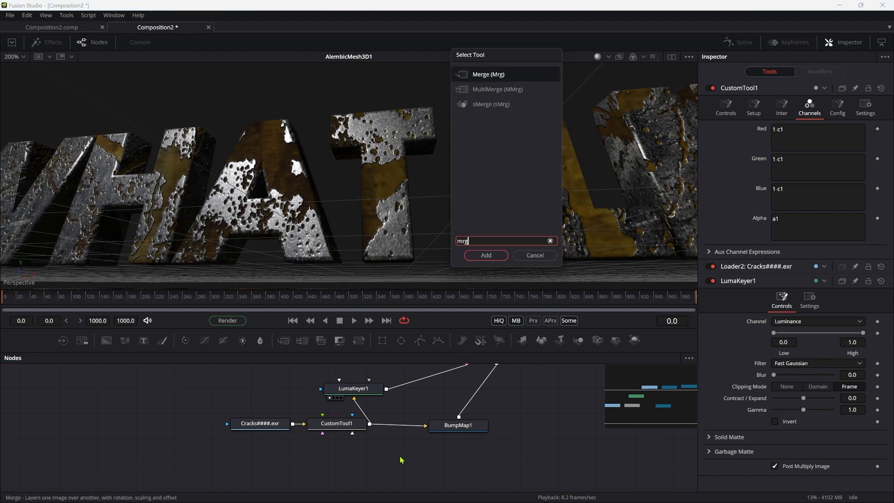
Insert a Merge before BumpMap1 and add a FastNoise at 4096 by 4096 as its foreground
click(485, 255)
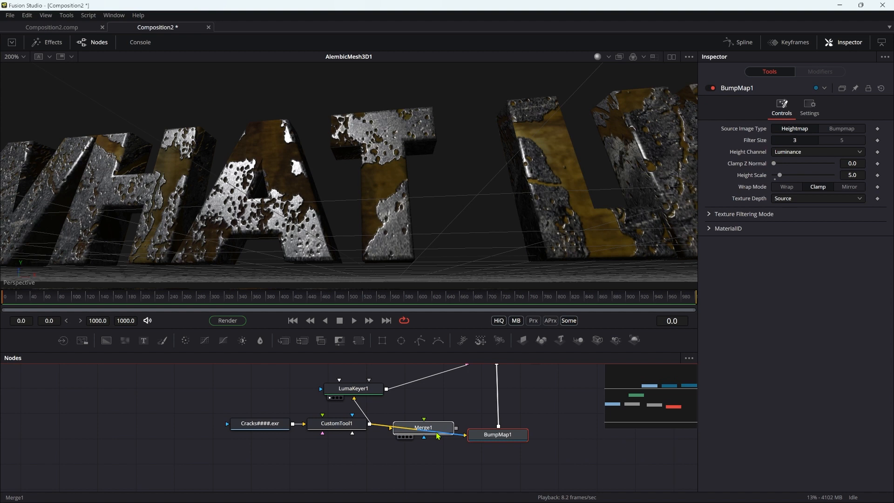
click(423, 428)
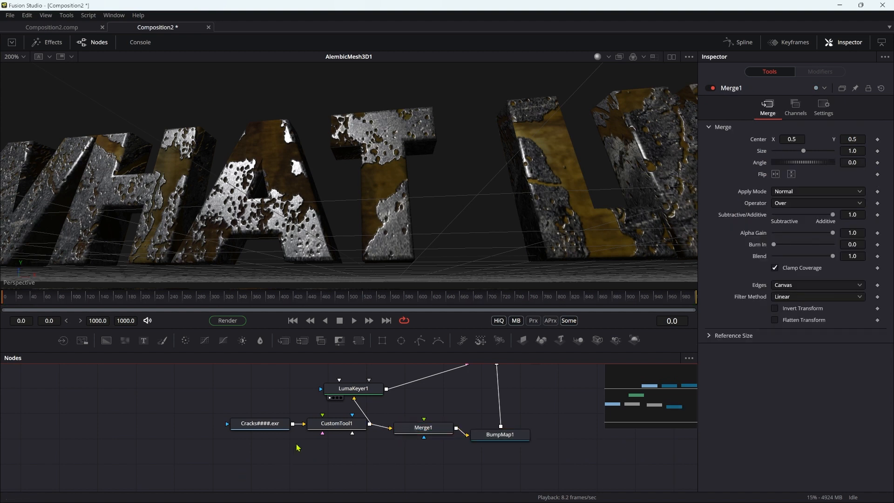
text(fas)
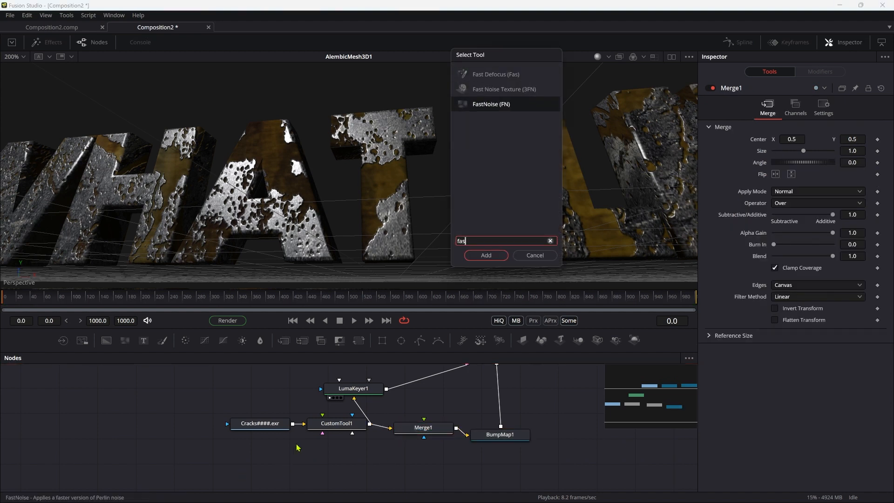
click(486, 255)
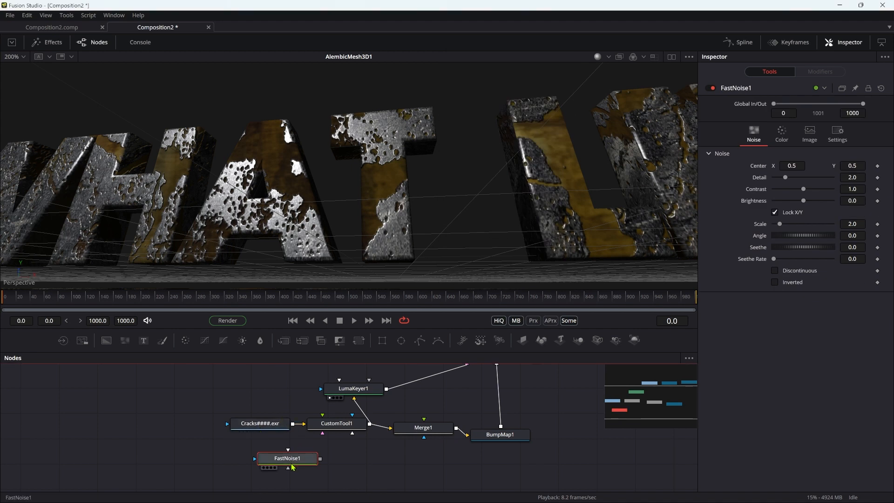
click(808, 134)
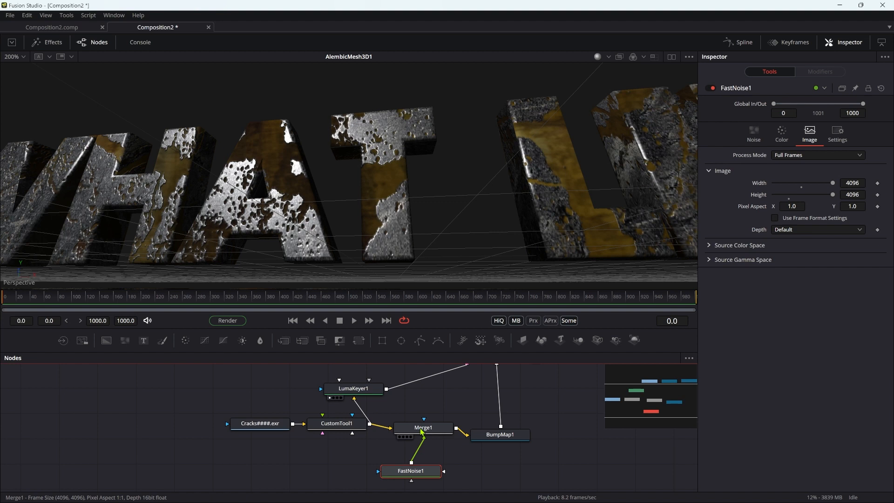
Set FastNoise1's noise Scale to 500
click(423, 427)
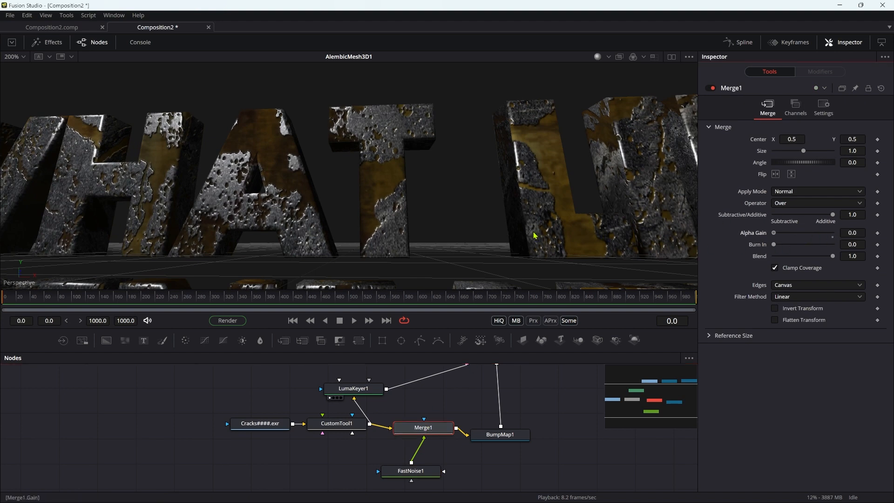
click(410, 470)
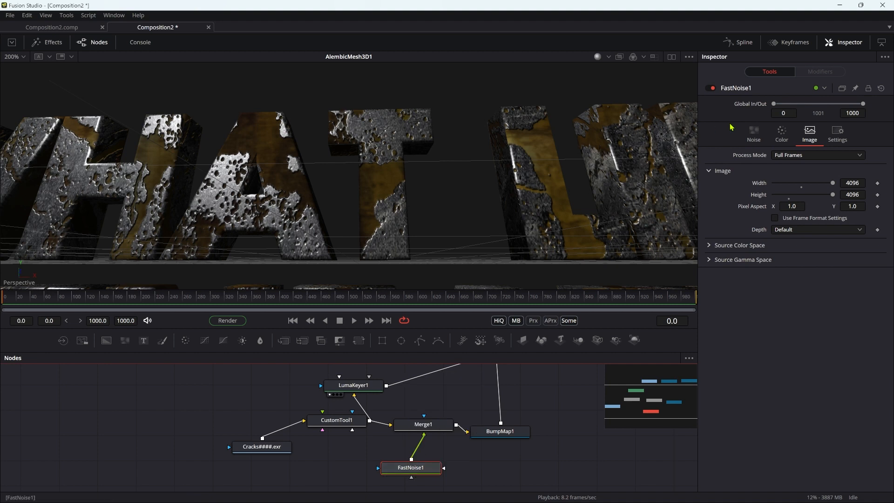
click(754, 133)
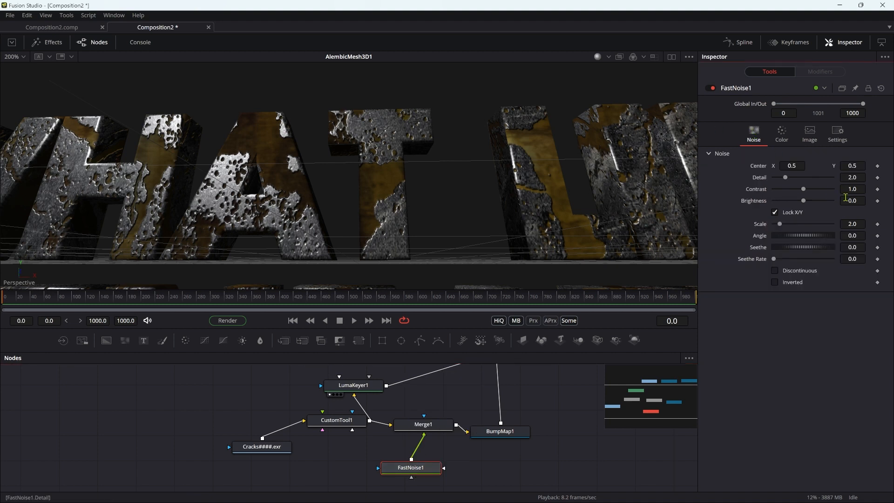
click(852, 223)
text(500)
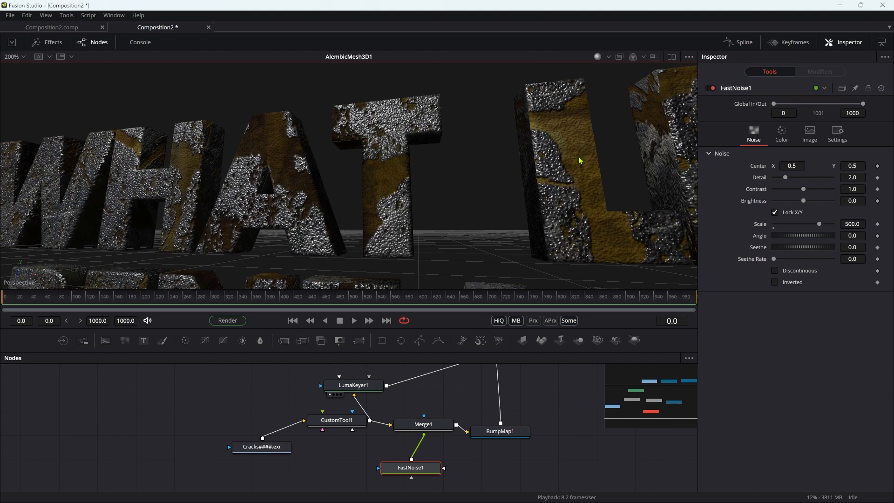
mouse_move(568, 160)
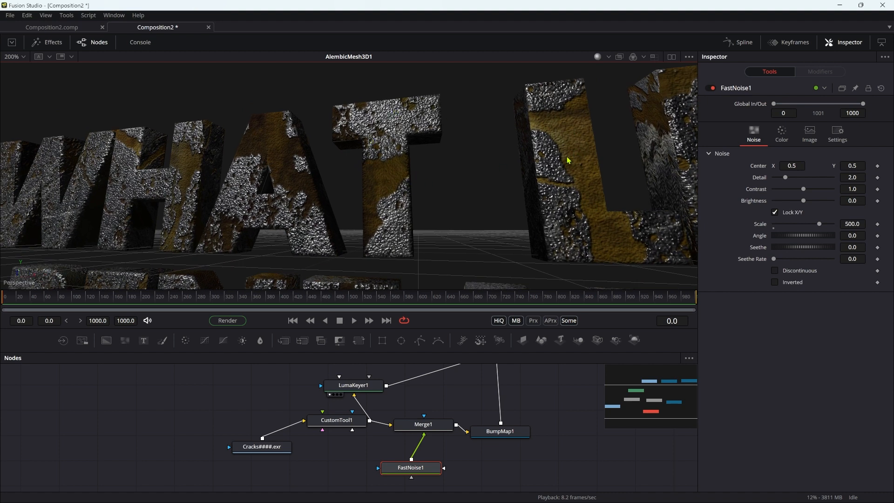
Mask Merge1 with the Cracks loader using the Luminance channel
click(261, 446)
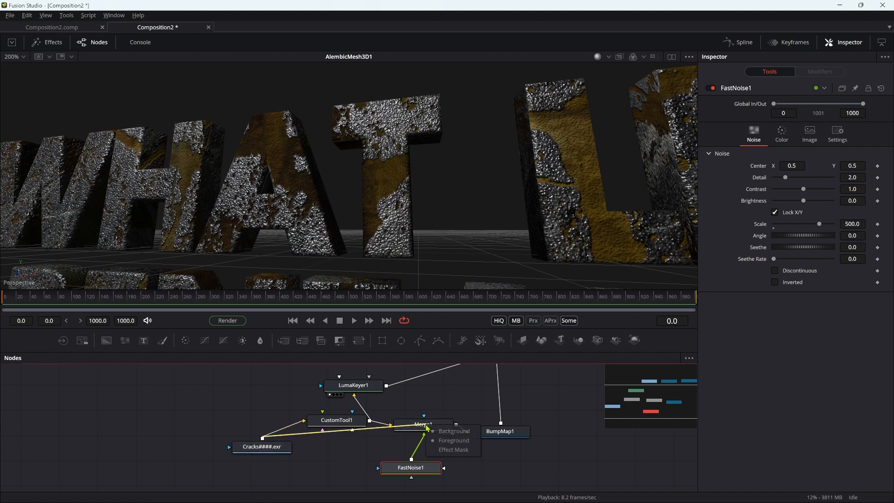
mouse_move(446, 459)
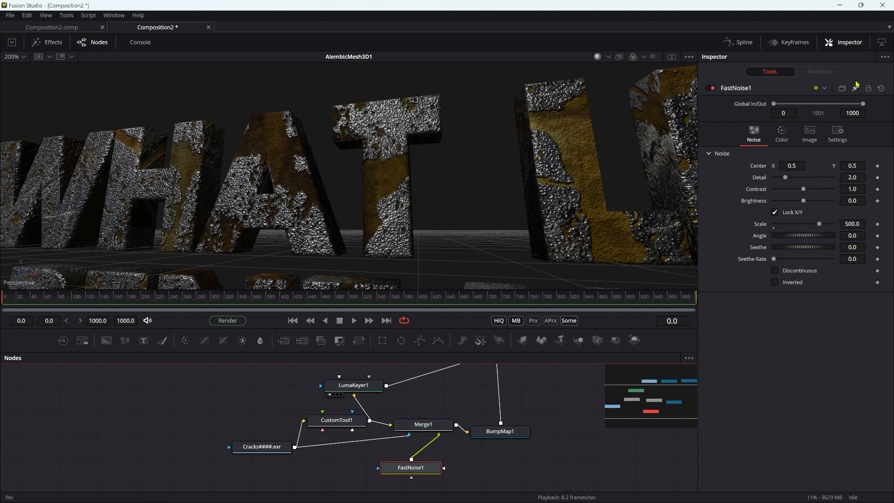
click(422, 425)
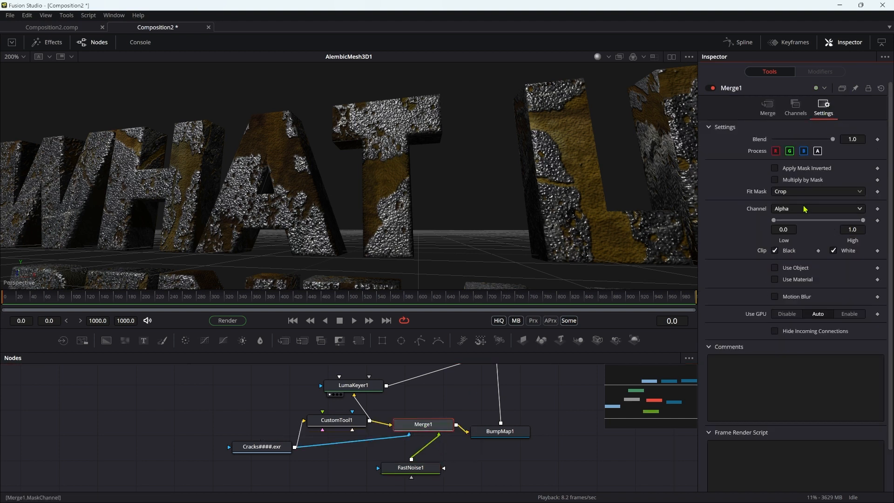
click(817, 208)
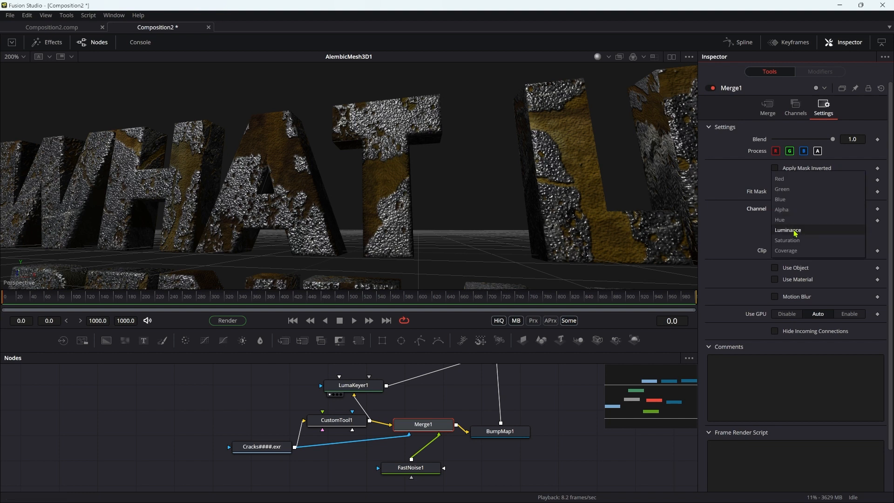
click(788, 230)
text(3)
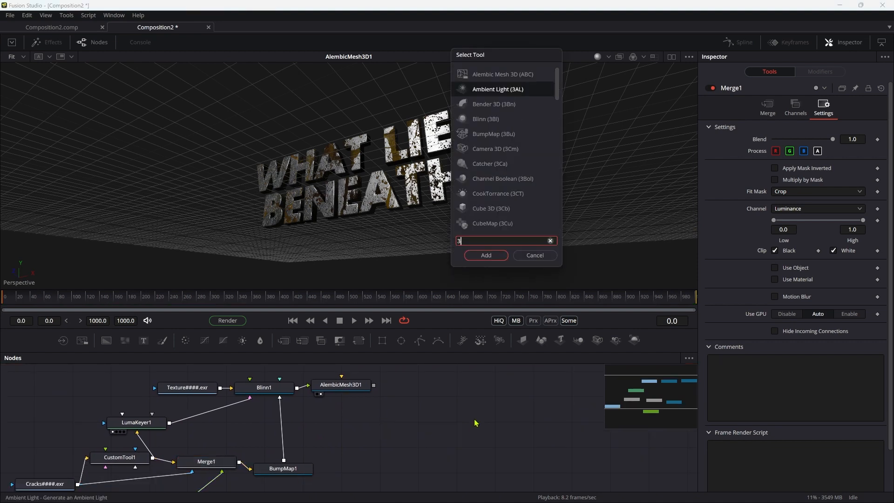
Add a Shape3D cylinder merged with the text and unlock its scale for 75, 25, 75
click(485, 256)
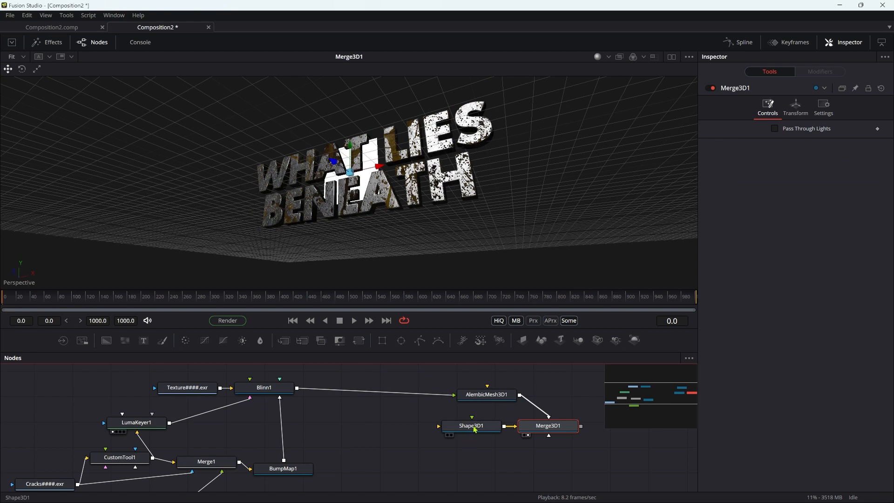
click(471, 426)
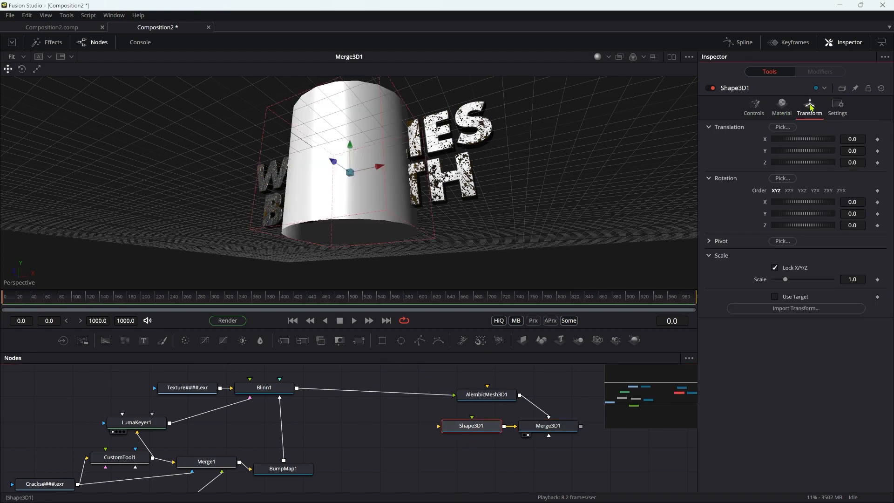
click(774, 268)
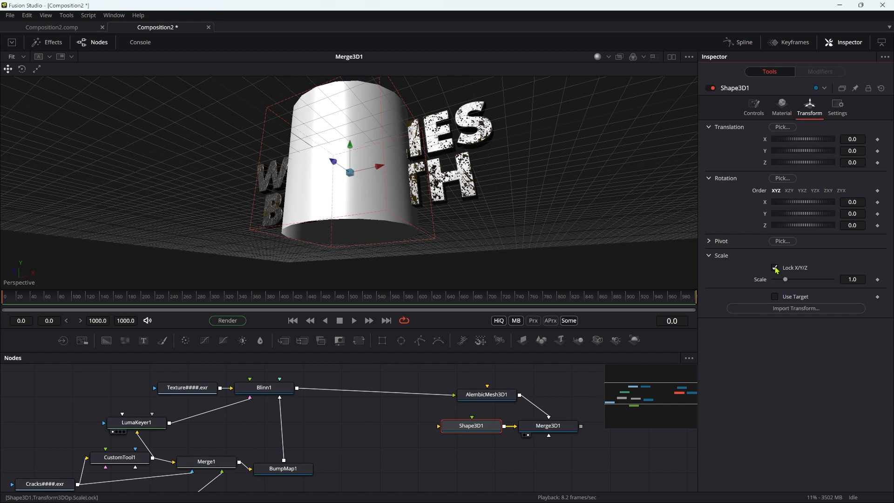
click(775, 267)
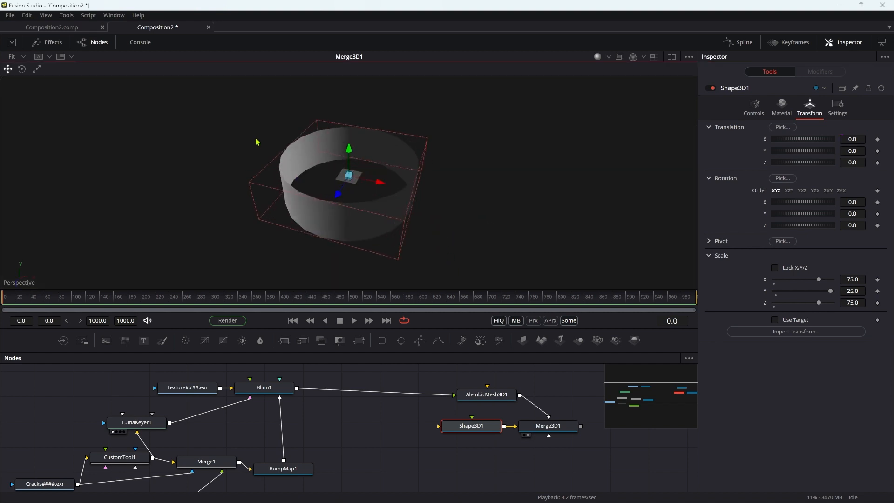
mouse_move(584, 489)
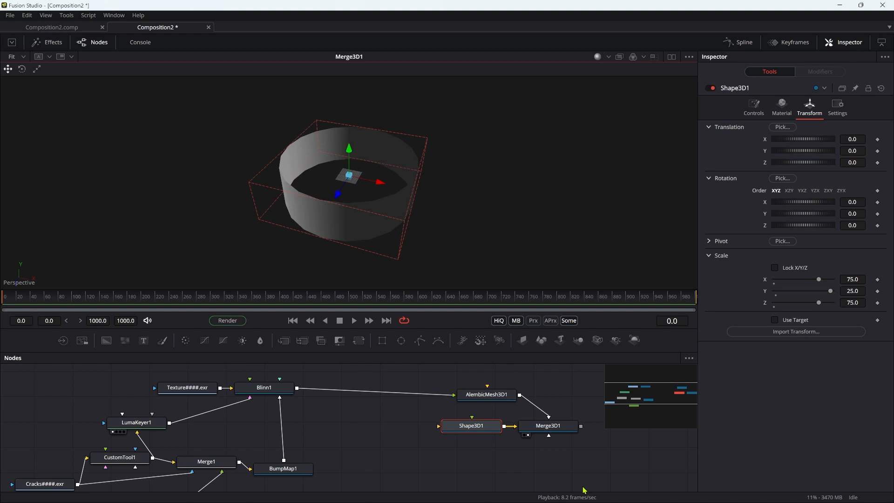
Add a Renderer 3D after Merge3D1, view it, and set Camera3D1's Translation Z to 10
click(486, 395)
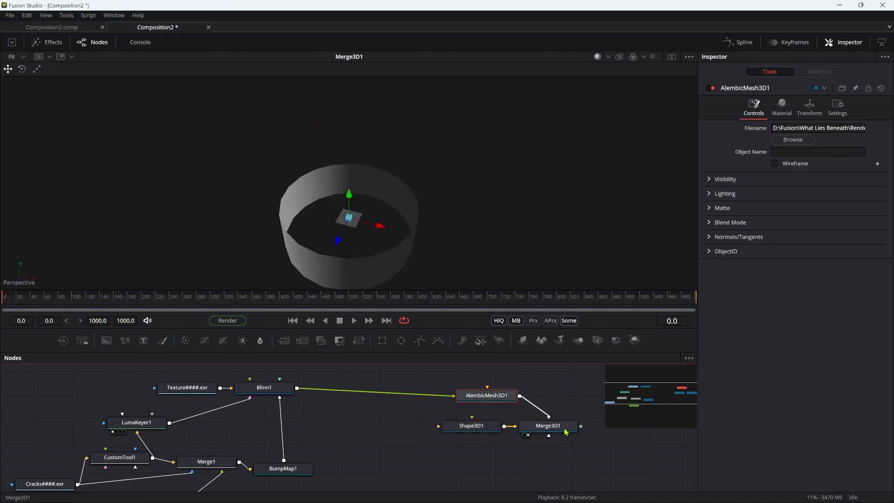
text(3d)
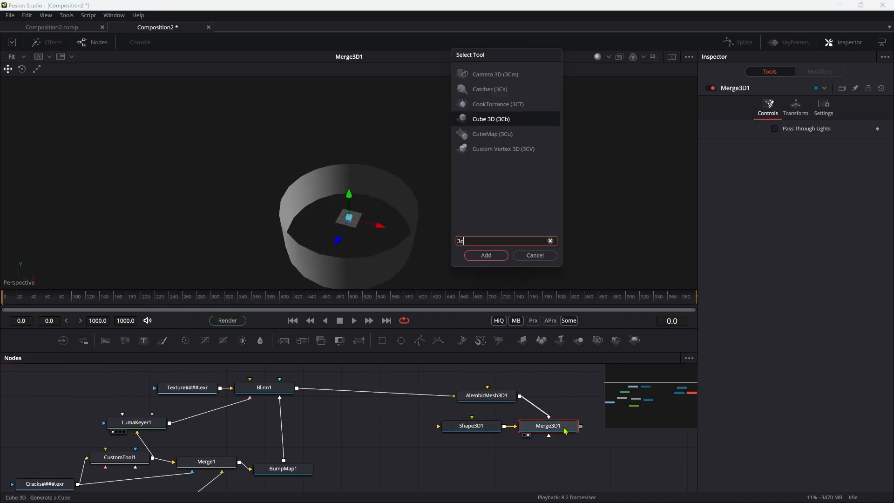
click(486, 255)
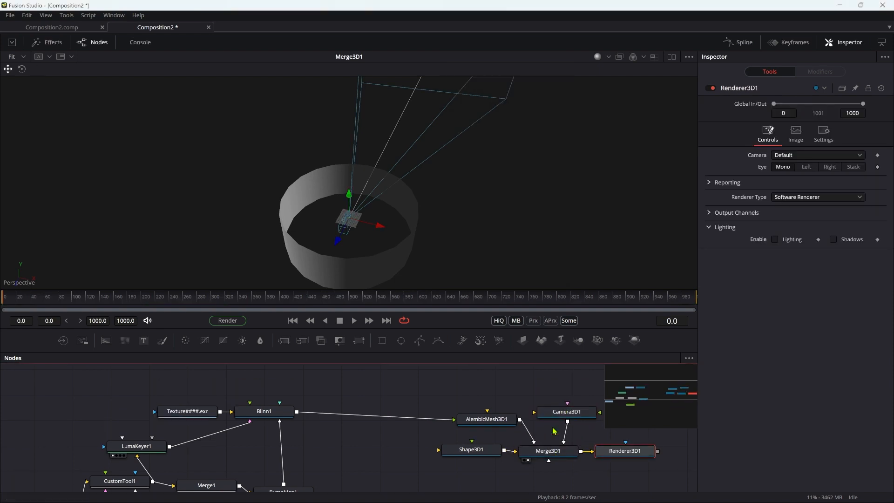
click(624, 451)
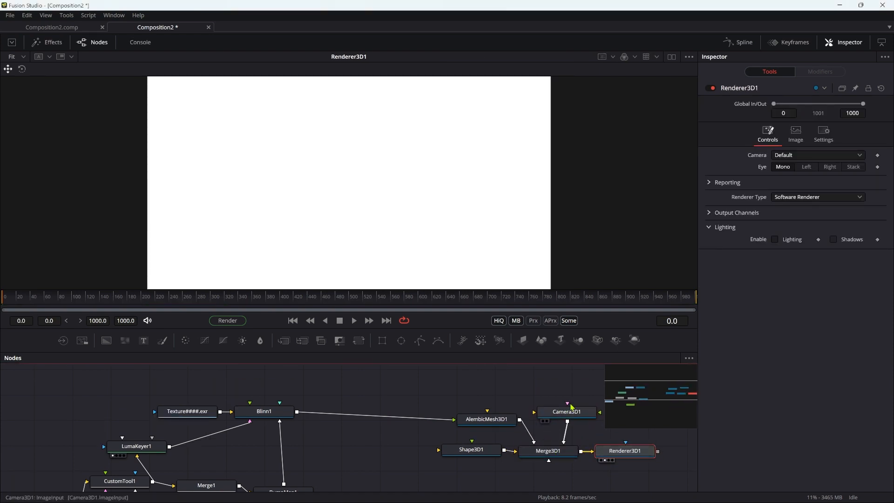
click(566, 412)
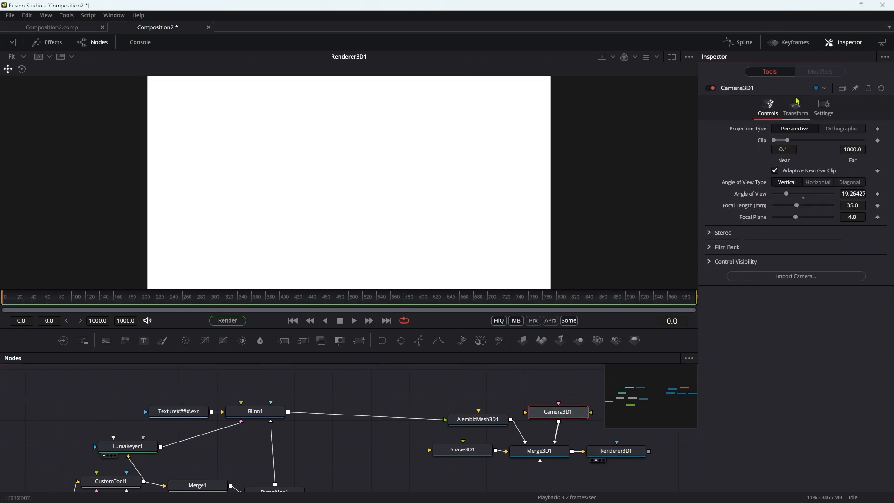
click(796, 106)
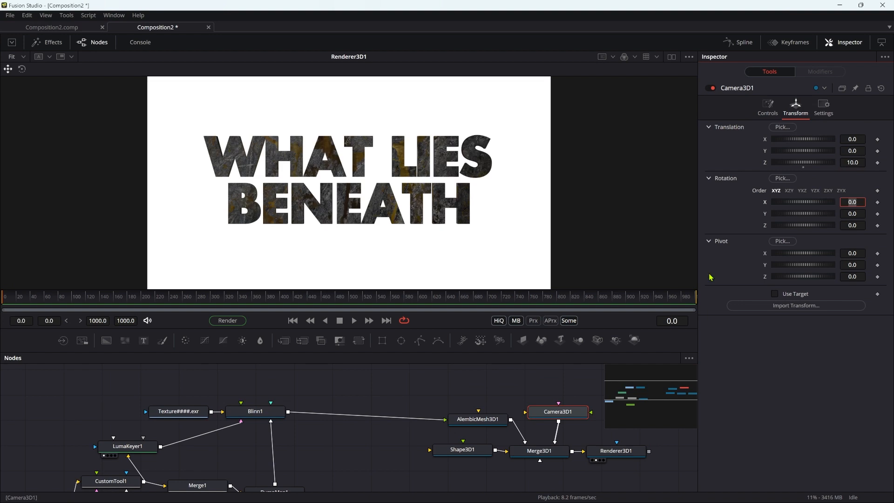
click(462, 449)
text(bg)
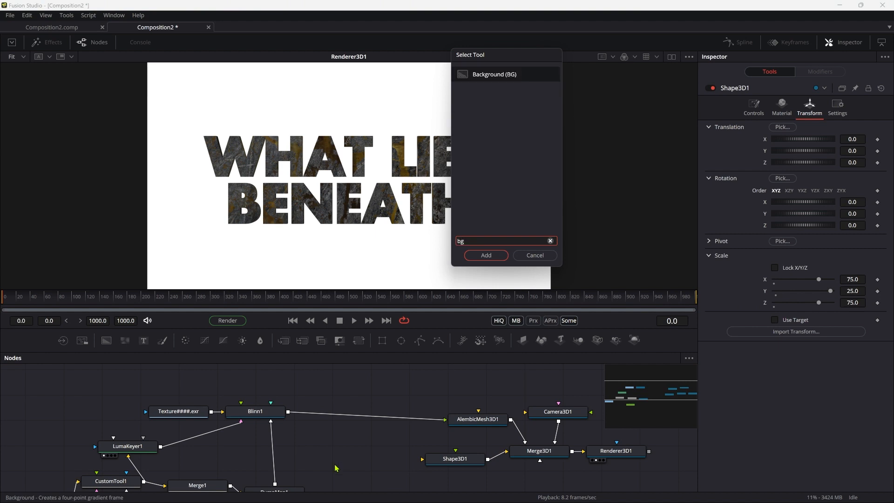
Feed Shape3D1 with a Background set to a Gradient running from cyan down to black
click(484, 255)
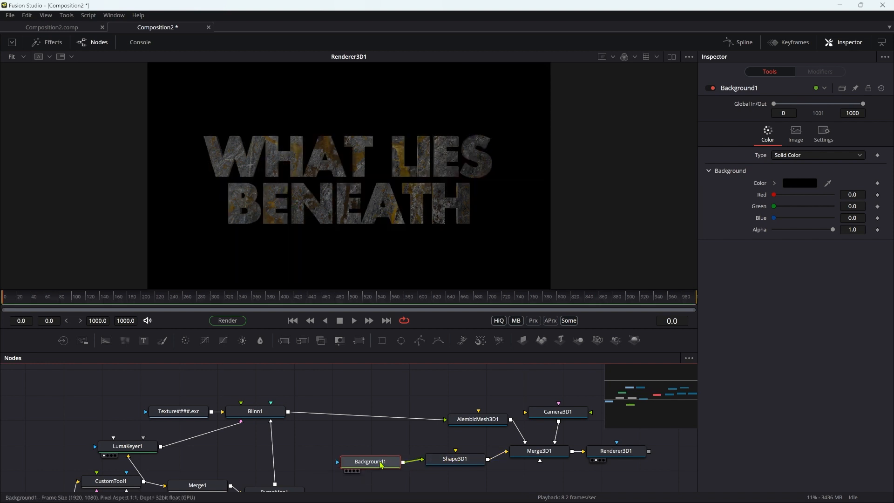
click(817, 154)
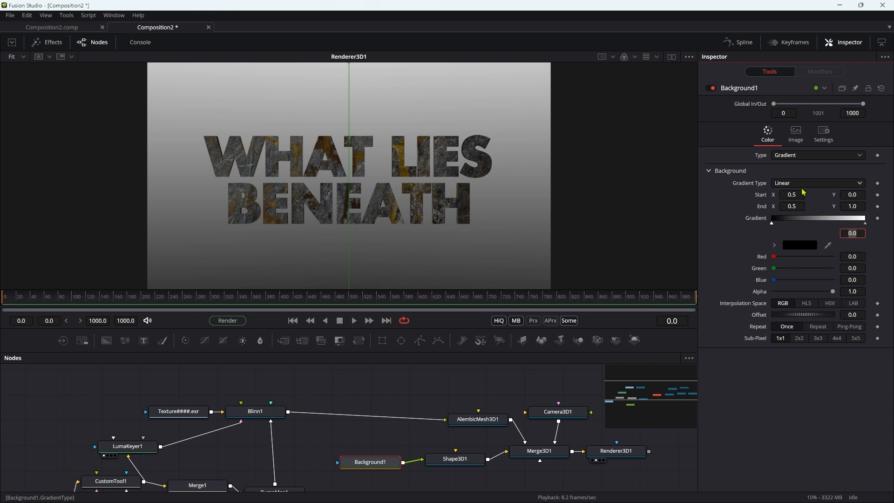
click(865, 224)
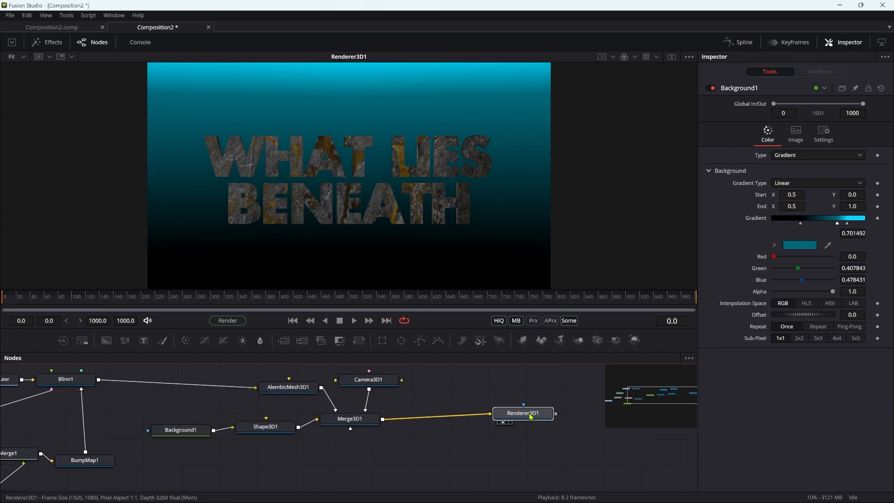
Add a Shape3D plane to Merge3D1, rotated X -90, raised to Y 1 and scaled to 25
click(523, 413)
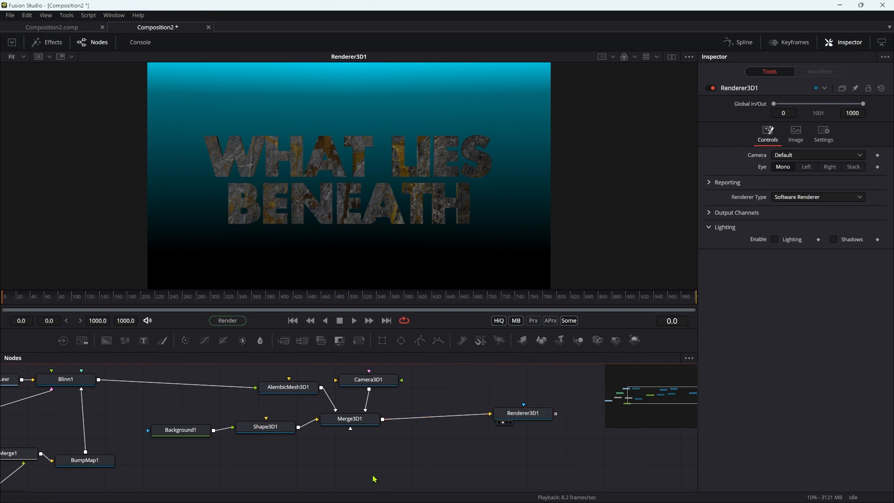
text(3sh)
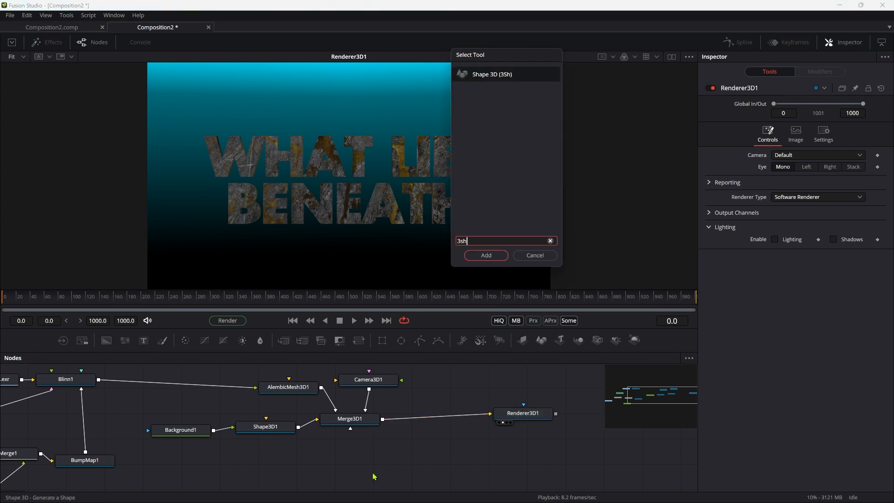
click(486, 256)
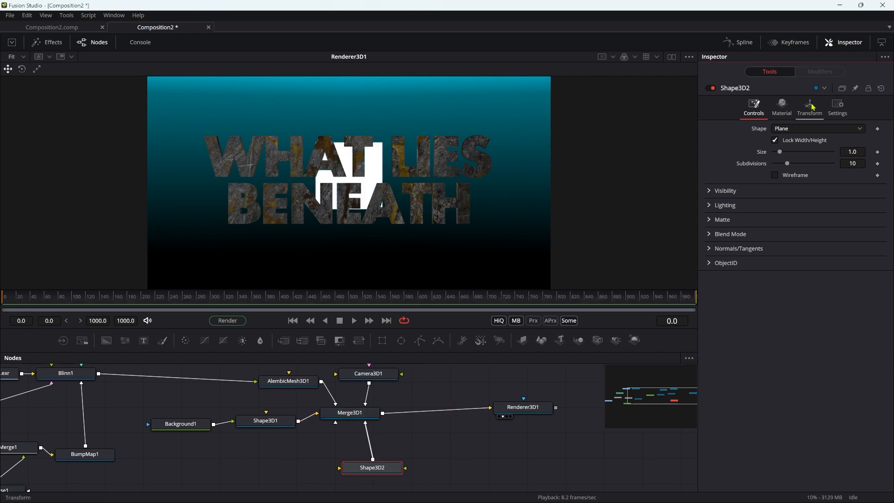
click(809, 106)
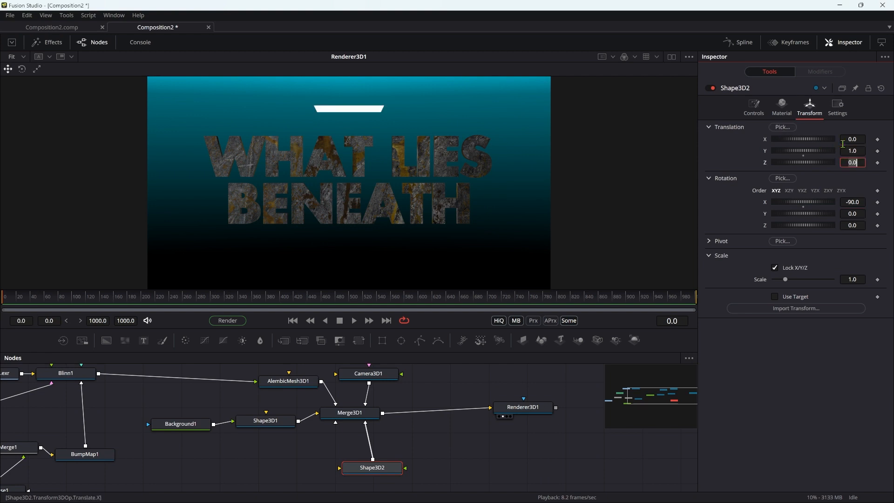
click(852, 279)
text(25)
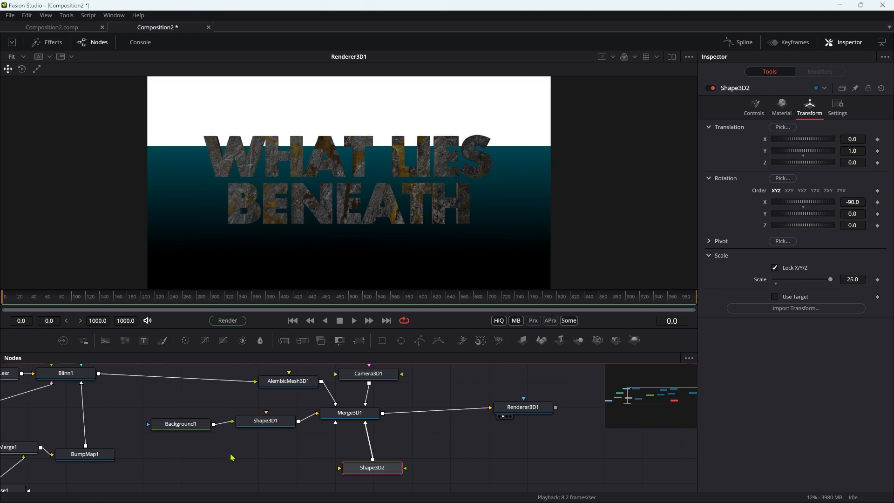
Texture Shape3D2 with a FastNoise at Scale 40 and Seethe Rate 0.3
text(fas)
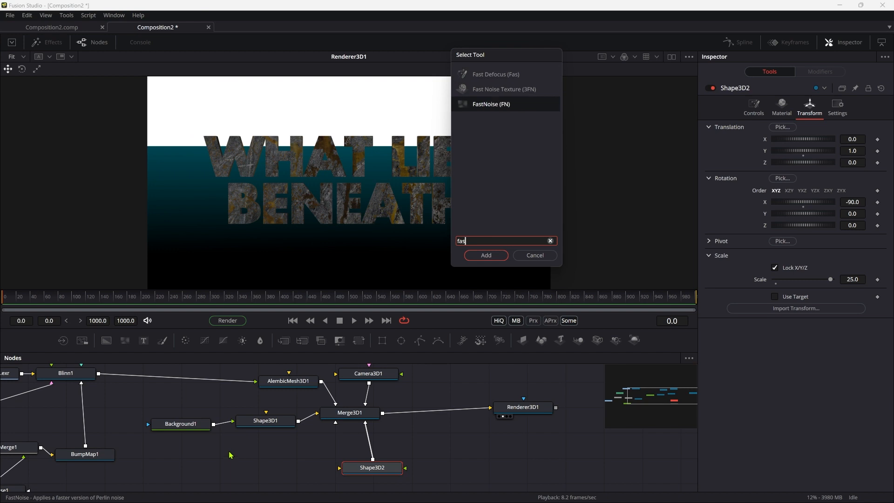
click(486, 255)
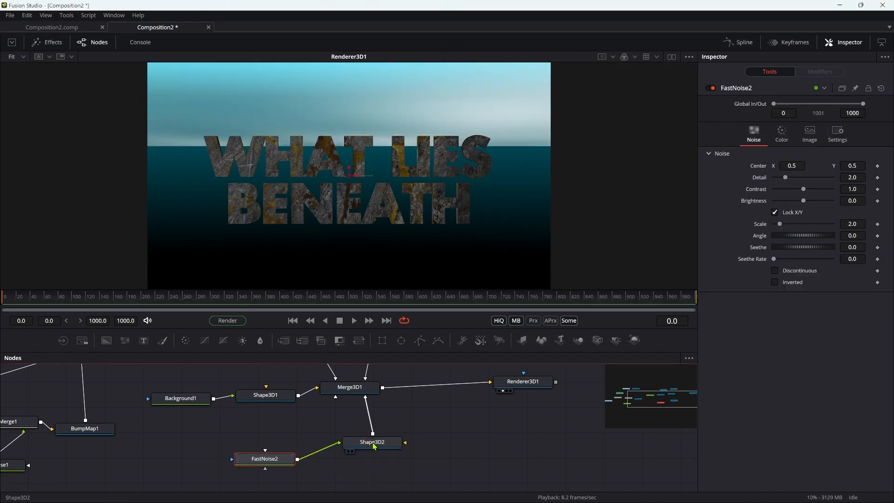
click(853, 224)
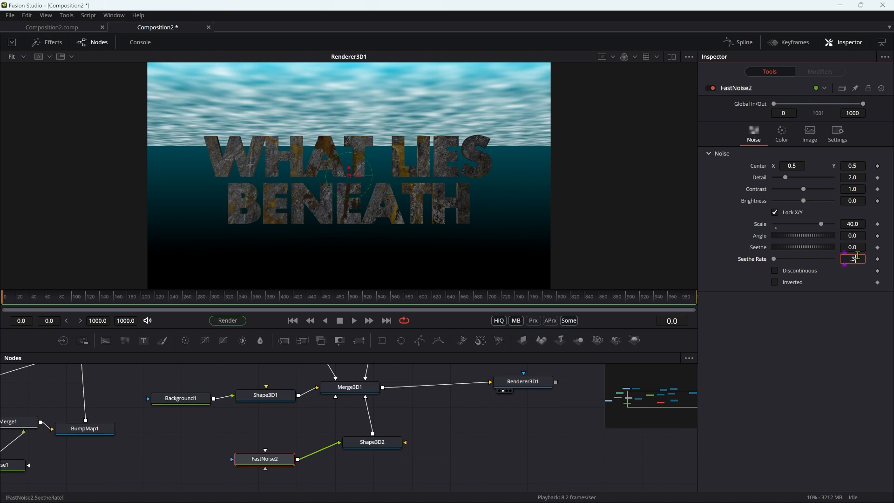
click(354, 320)
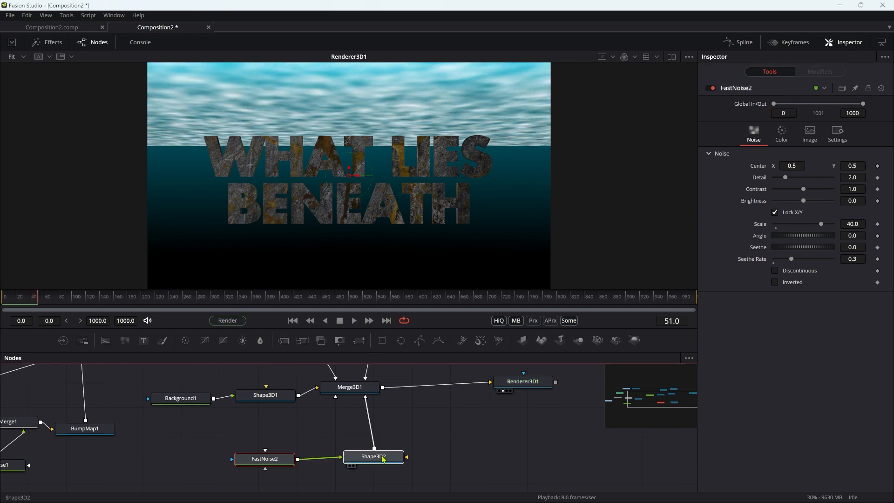
Add SpotLight1 at Y 6, Rotation X -90, with Lighting and Shadows enabled in Renderer3D1
click(373, 457)
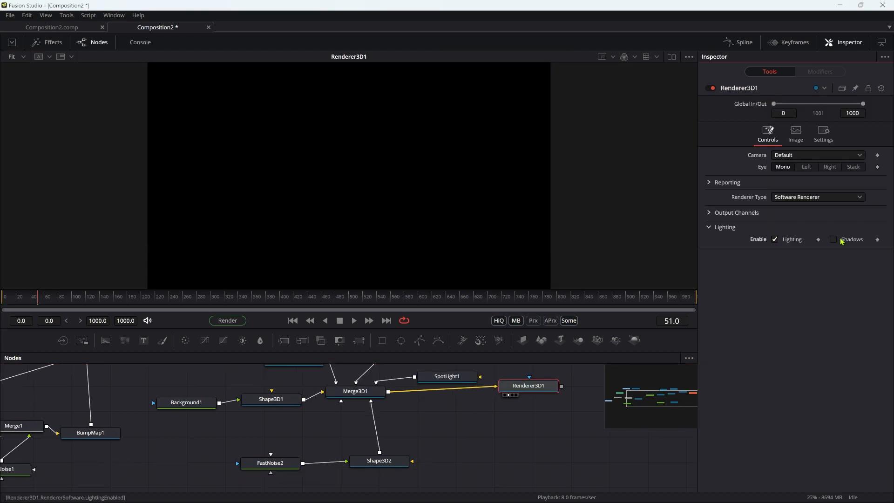
click(834, 240)
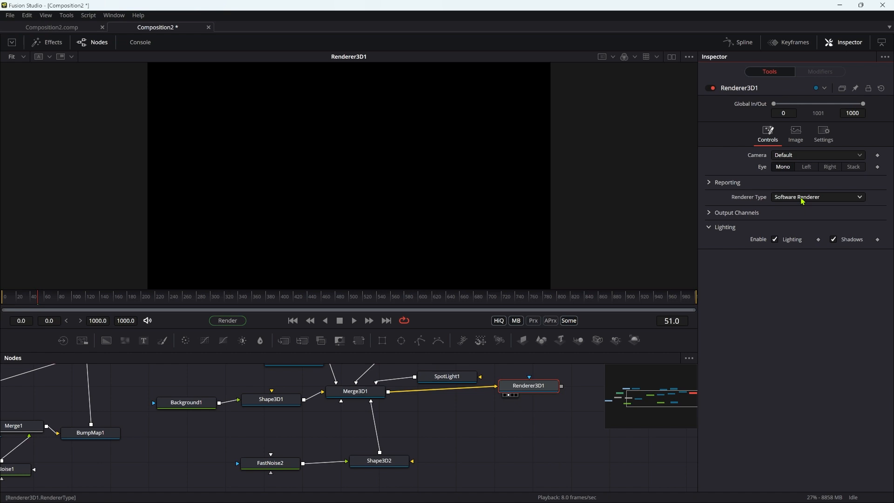
mouse_move(802, 177)
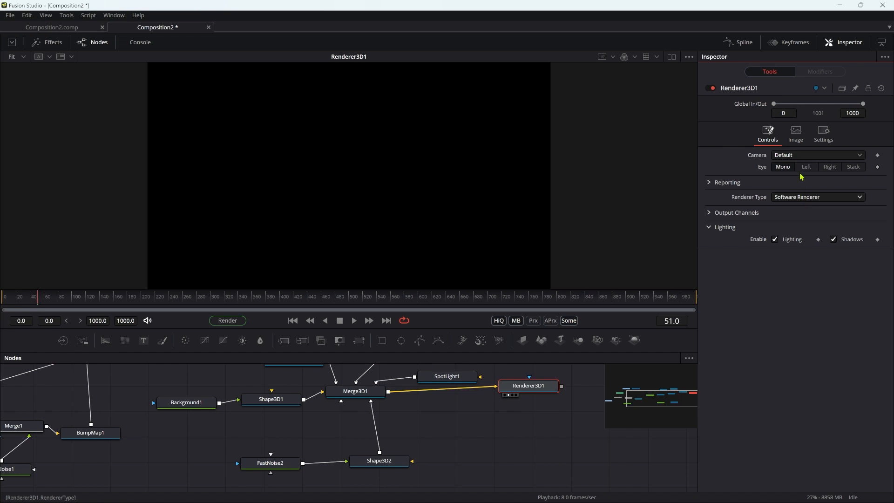
click(448, 375)
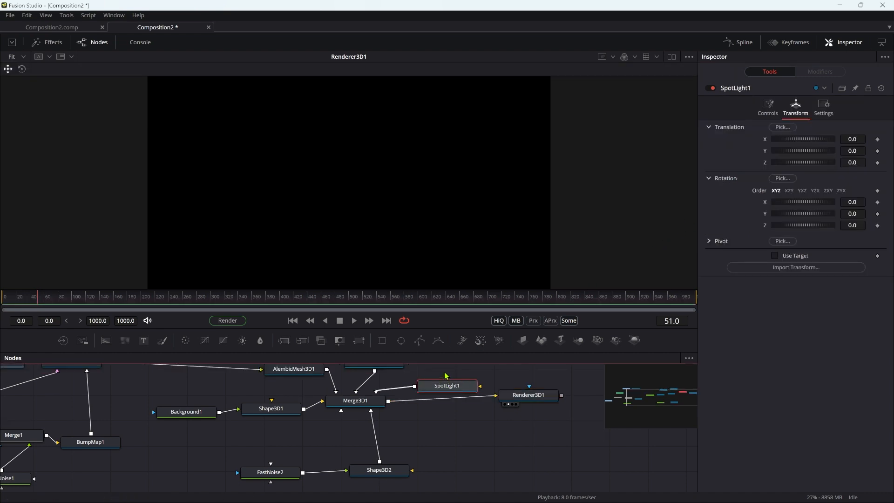
click(853, 151)
text(6)
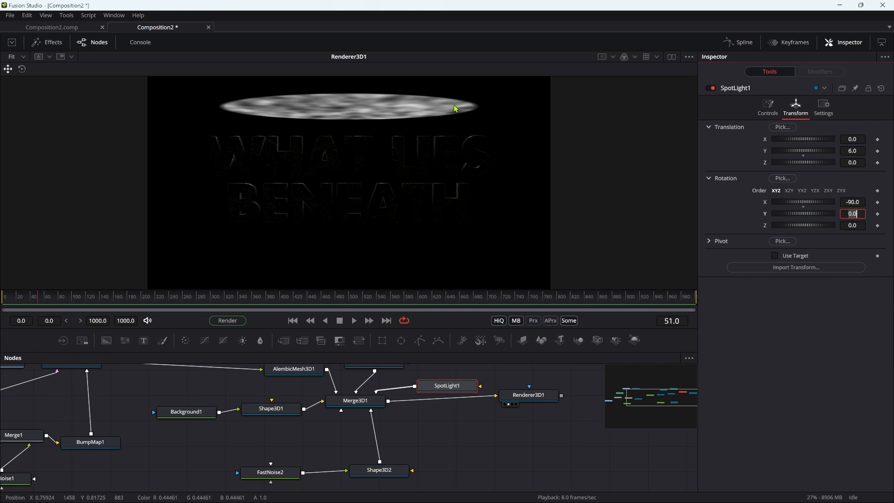
mouse_move(271, 408)
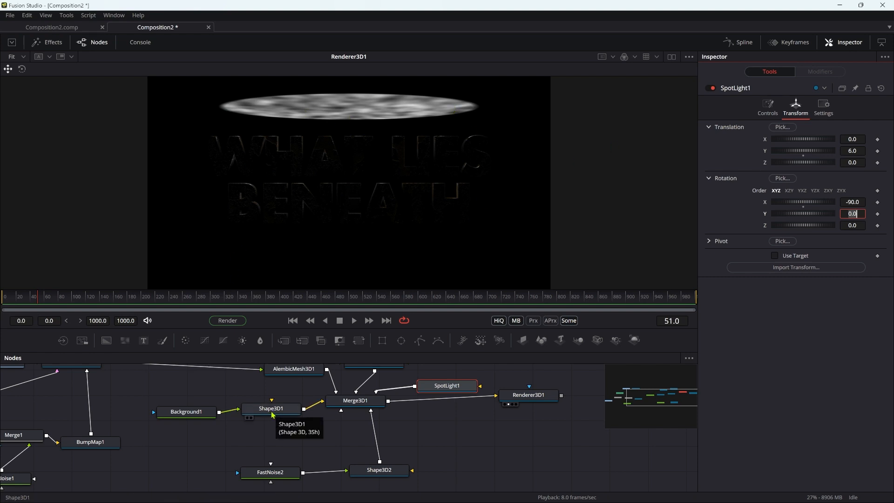
Turn off Receives Lighting and Shadows on Shape3D1 and give SpotLight1 Cone Angle 90, Penumbra 20
click(270, 408)
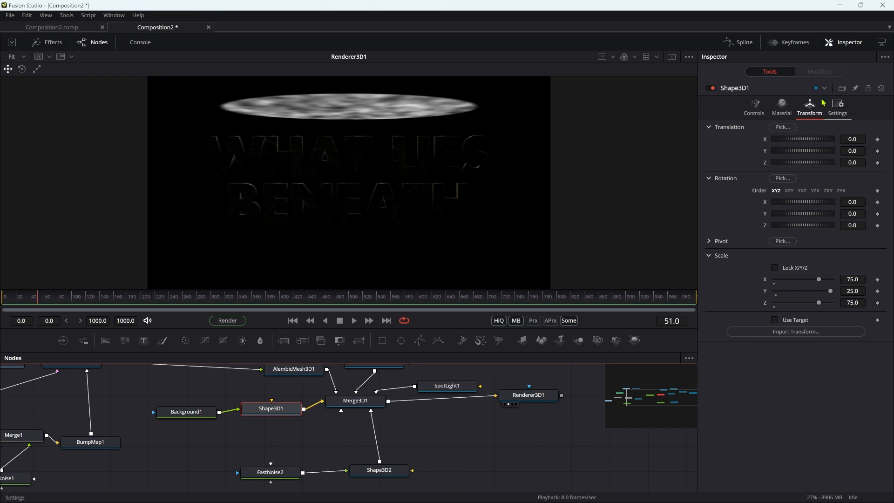
click(782, 106)
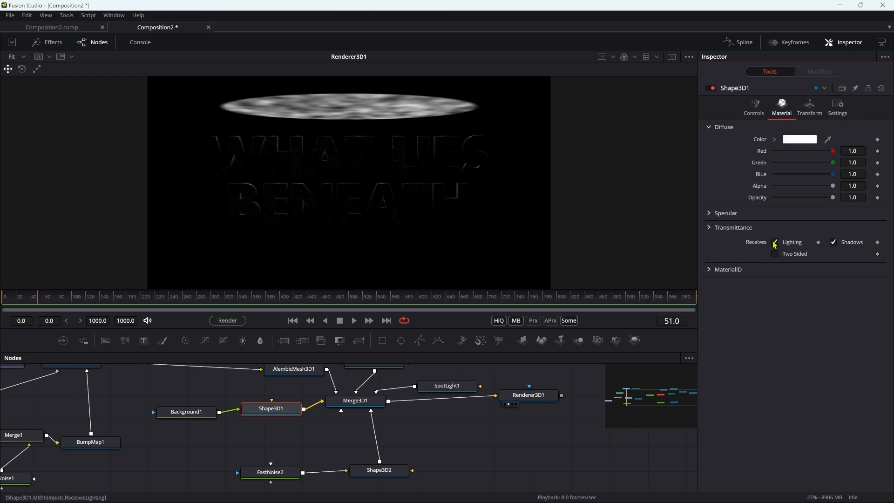
click(774, 242)
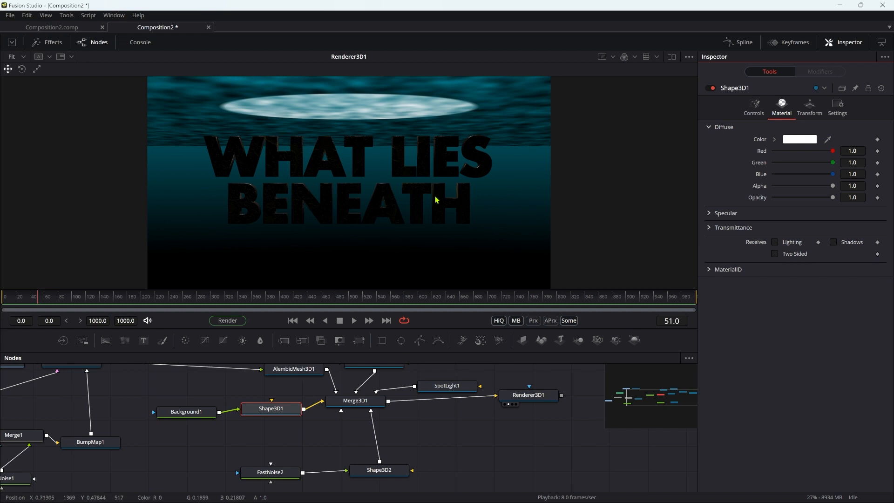
click(448, 385)
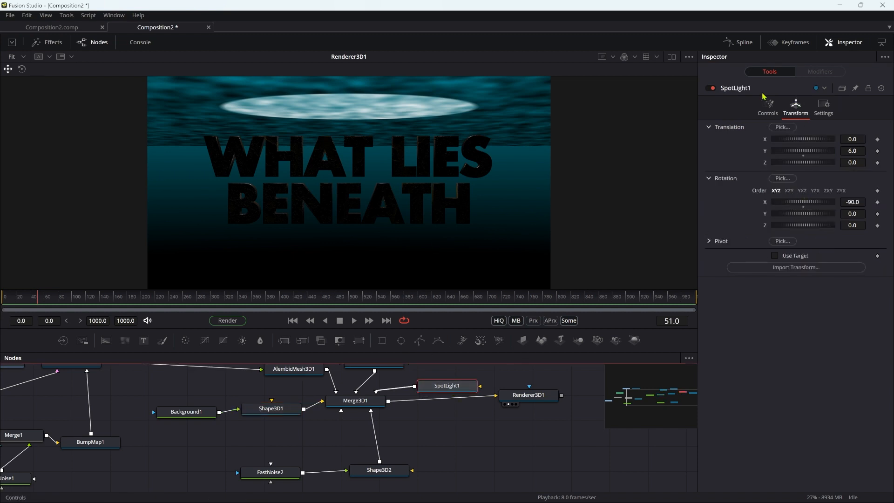
click(768, 105)
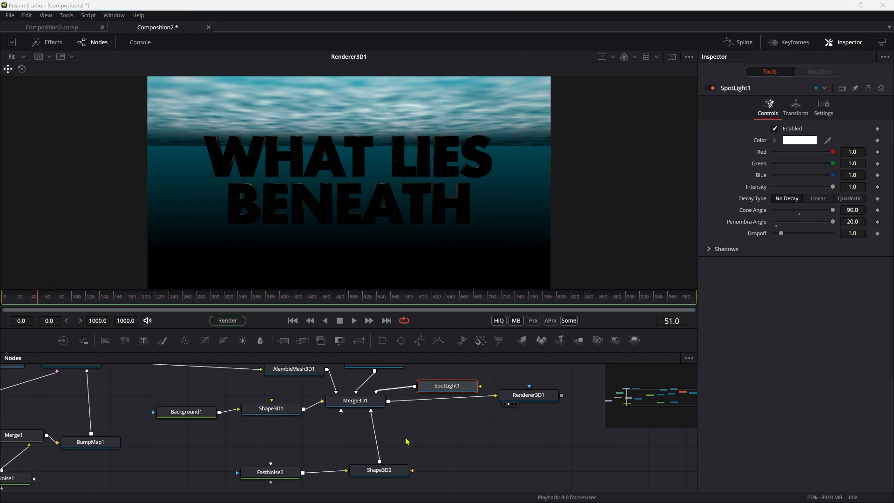
Insert a Transform3D after Shape3D2 raising the water plane, checking the render at frame 400
click(379, 467)
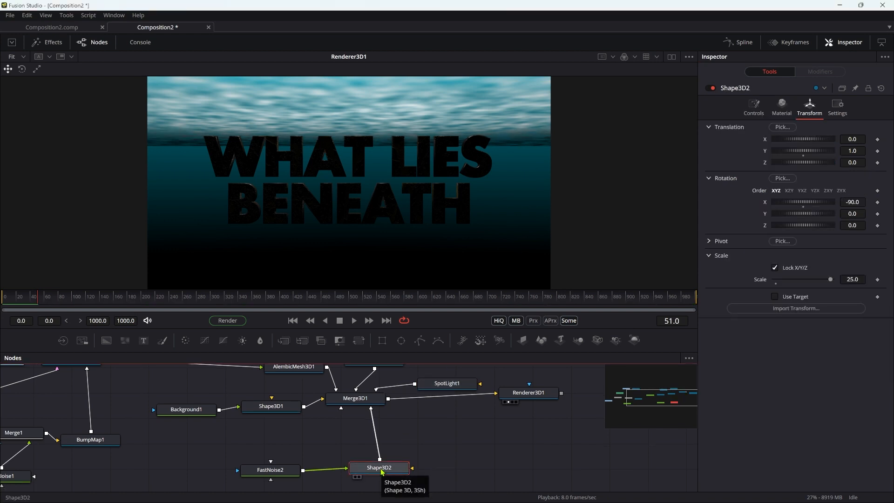
text(spo)
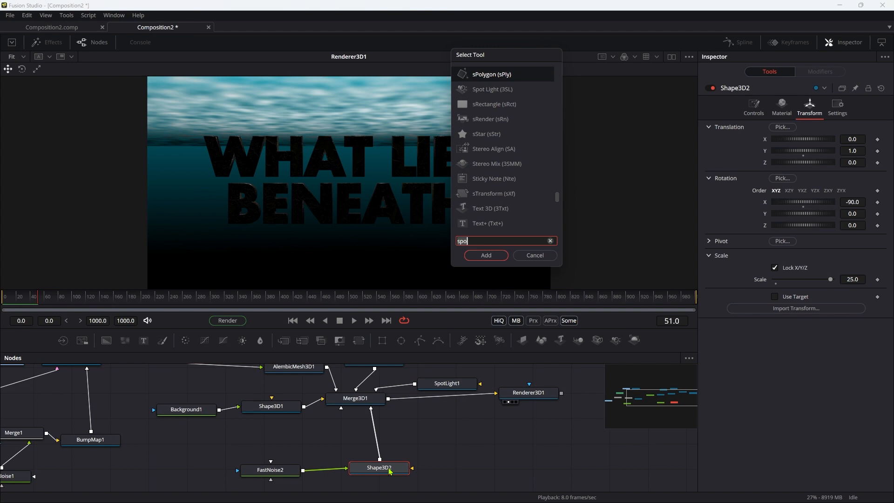
click(485, 256)
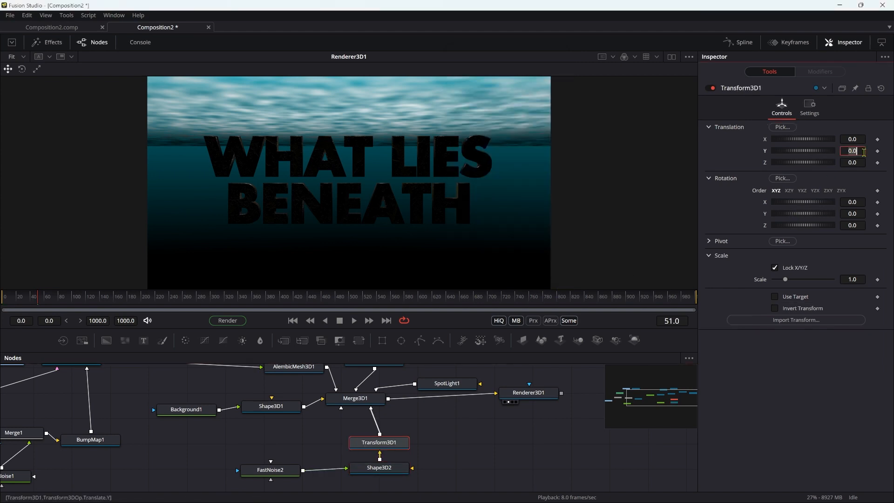
text(2.5)
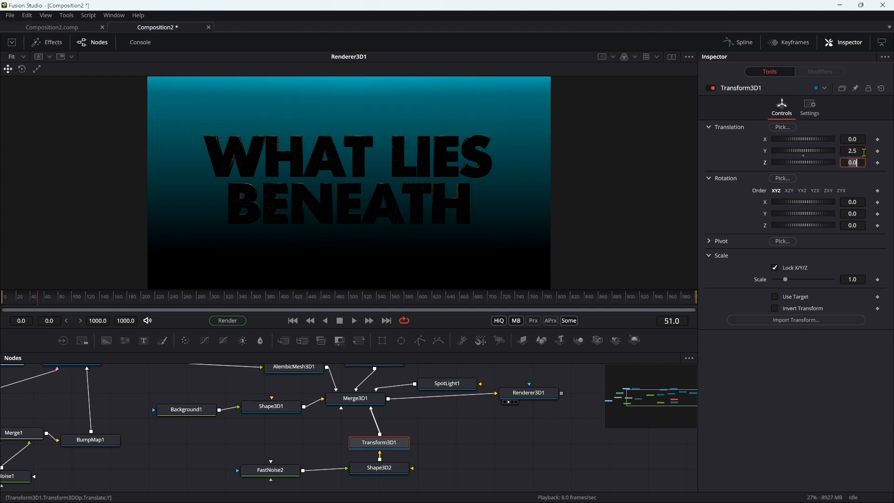
mouse_move(325, 151)
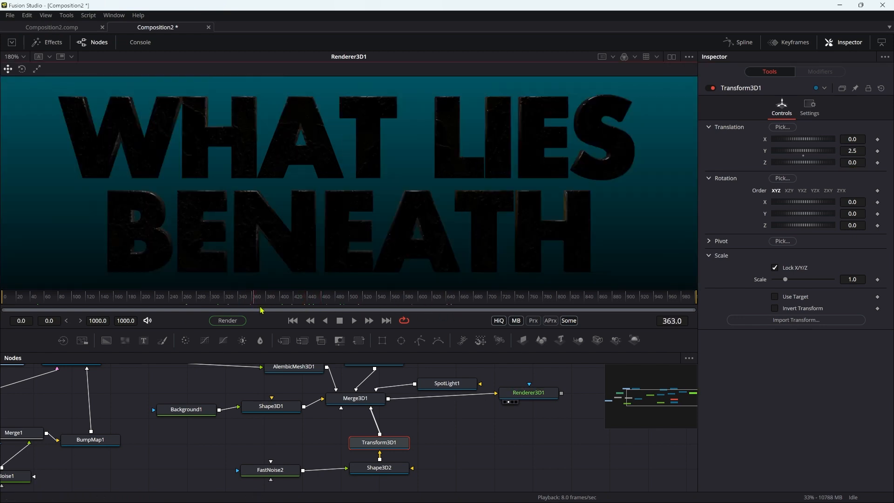
click(213, 296)
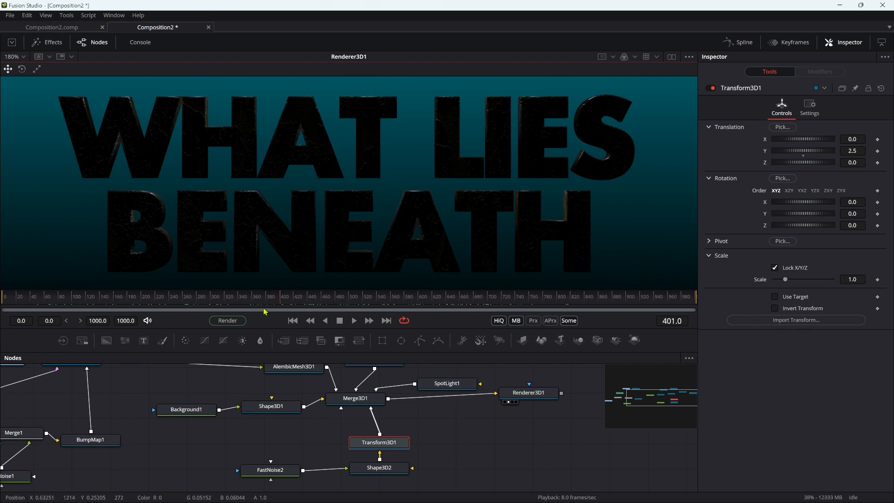
click(280, 297)
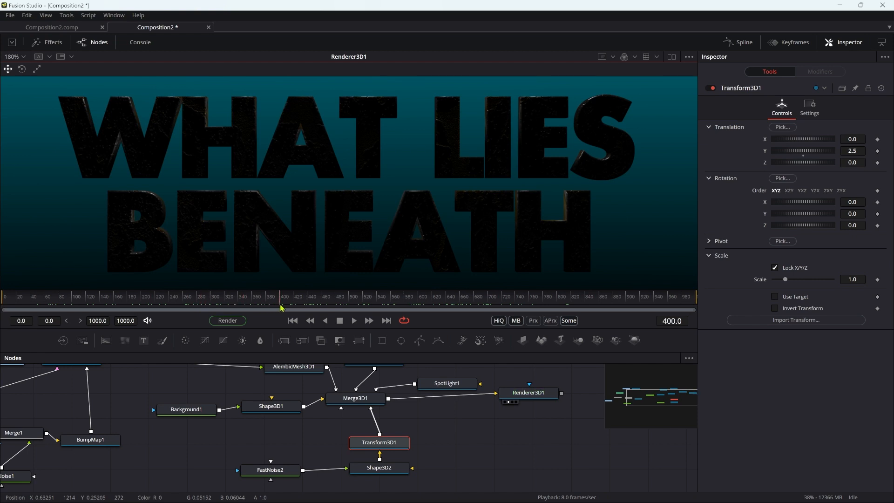
Set SpotLight1 to Y 6, Z 1, Rotation X -80 and finalise the surface Translation Y at 2.9
click(446, 386)
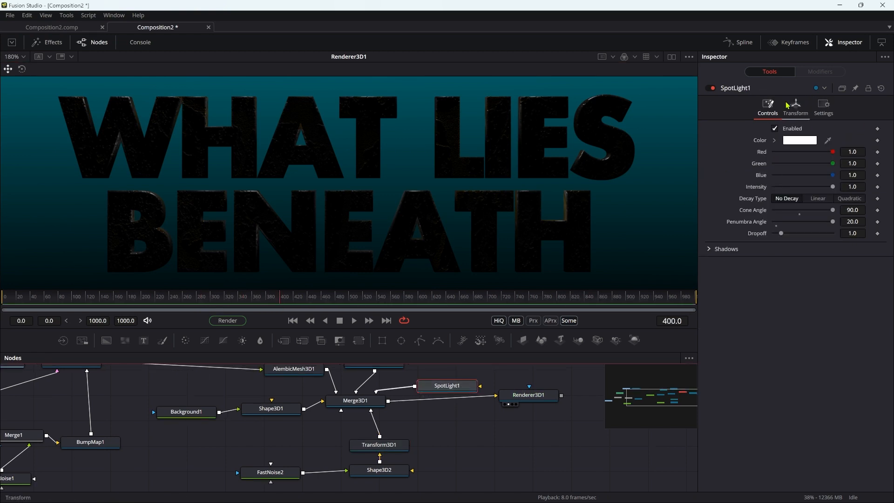
click(795, 108)
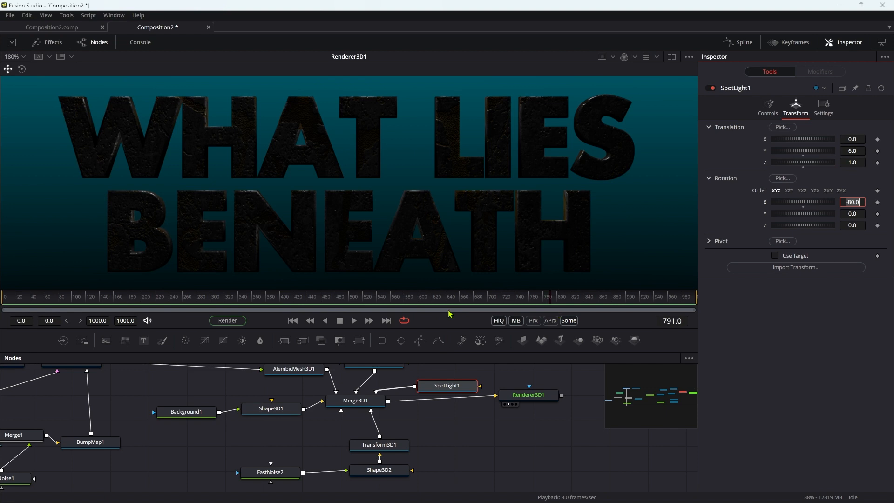
click(379, 466)
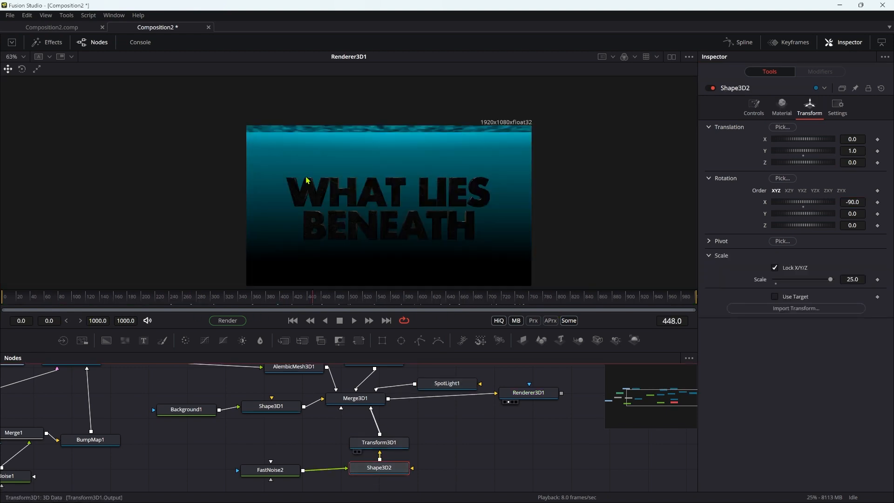
click(379, 442)
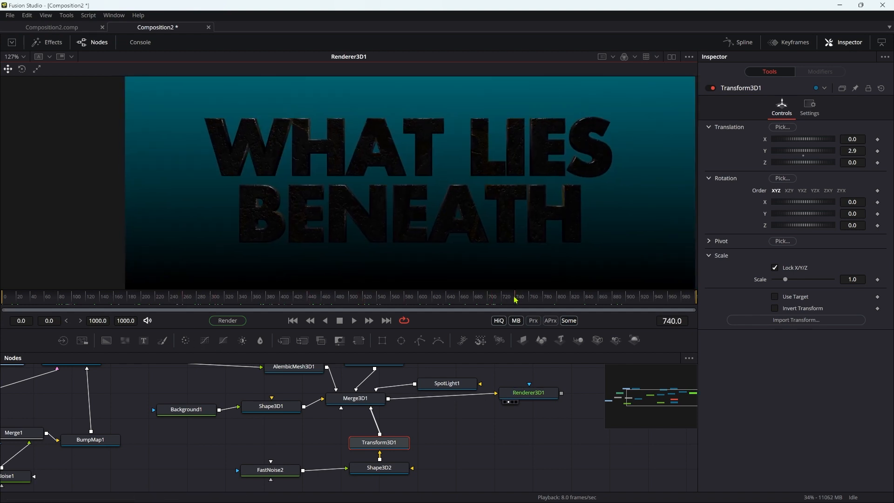
click(386, 471)
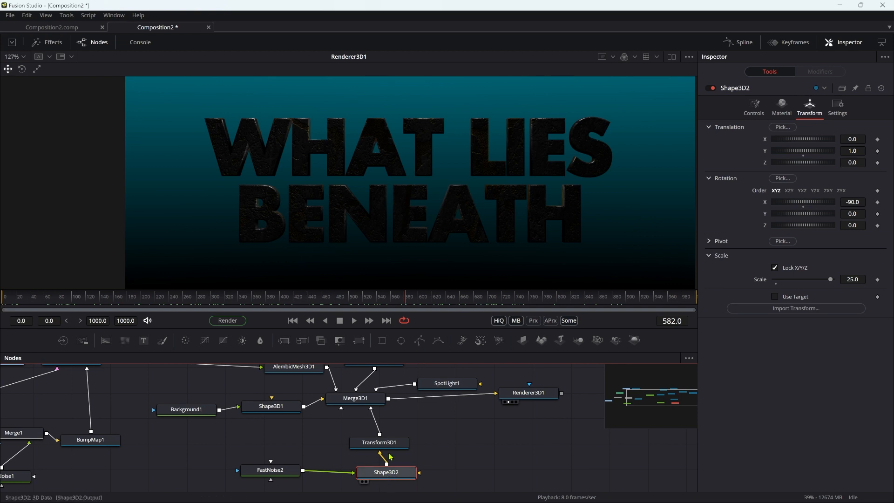
mouse_move(451, 432)
text(3xf)
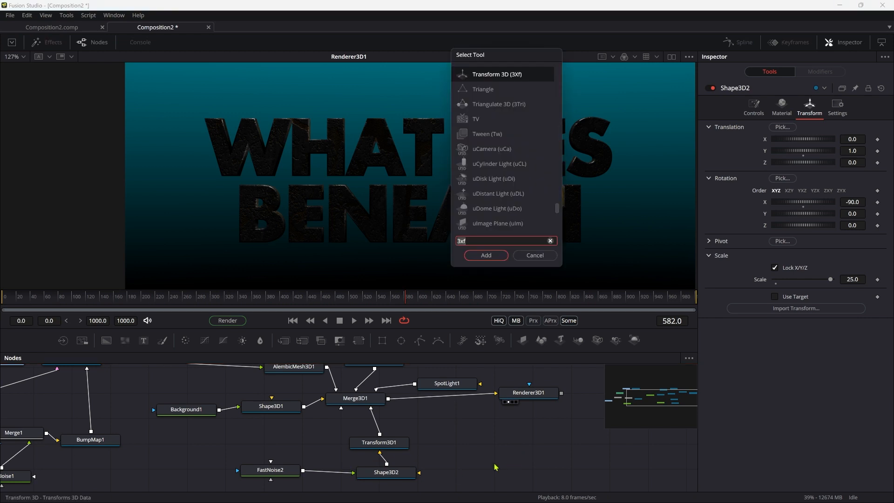
Gather Shape3D2, Camera3D1 and SpotLight1 into Merge3D2 with a Hardware Renderer3D2, Lighting on
click(484, 255)
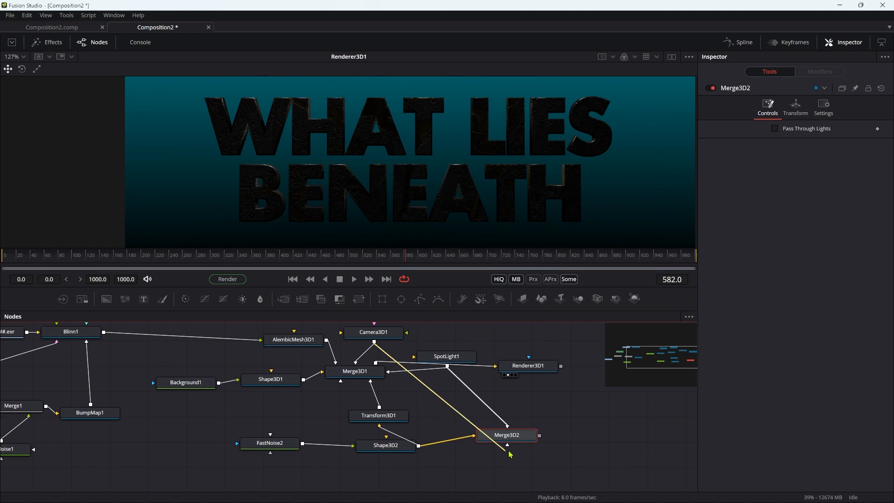
mouse_move(507, 435)
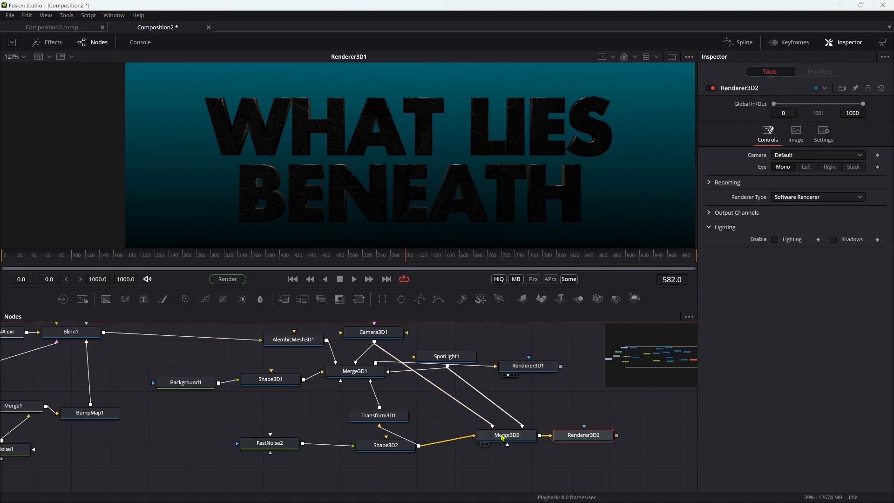
click(818, 197)
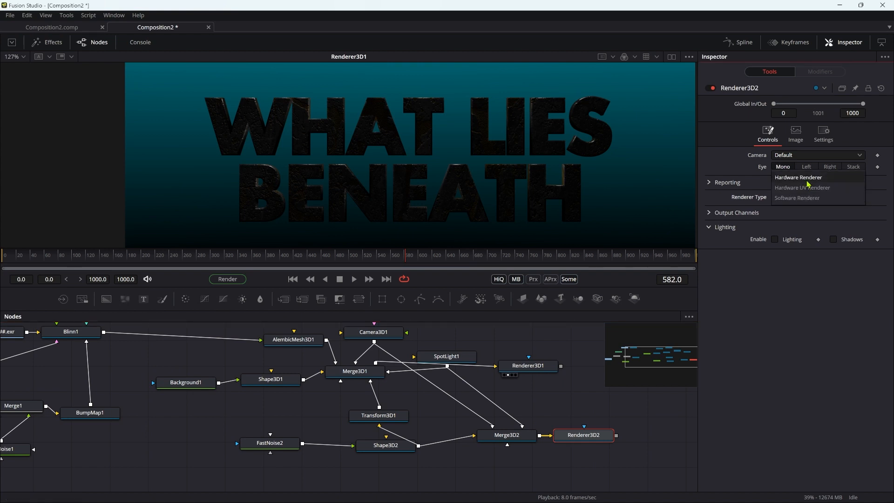
click(799, 177)
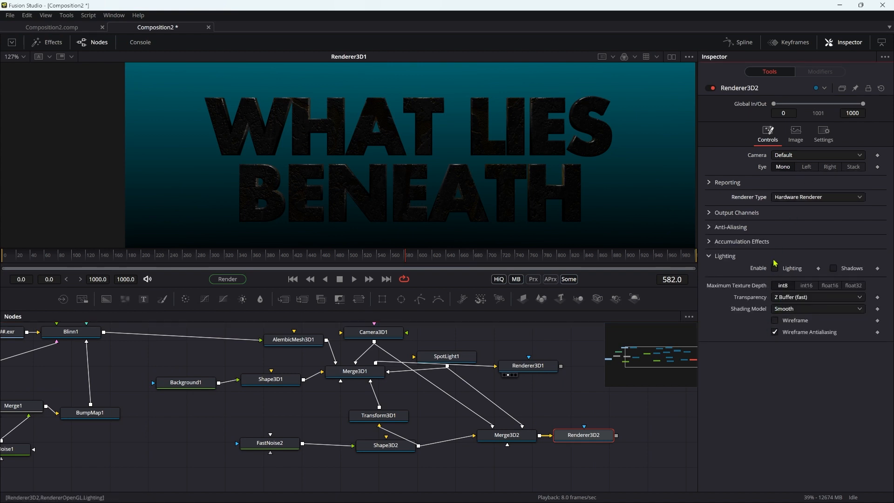
click(775, 269)
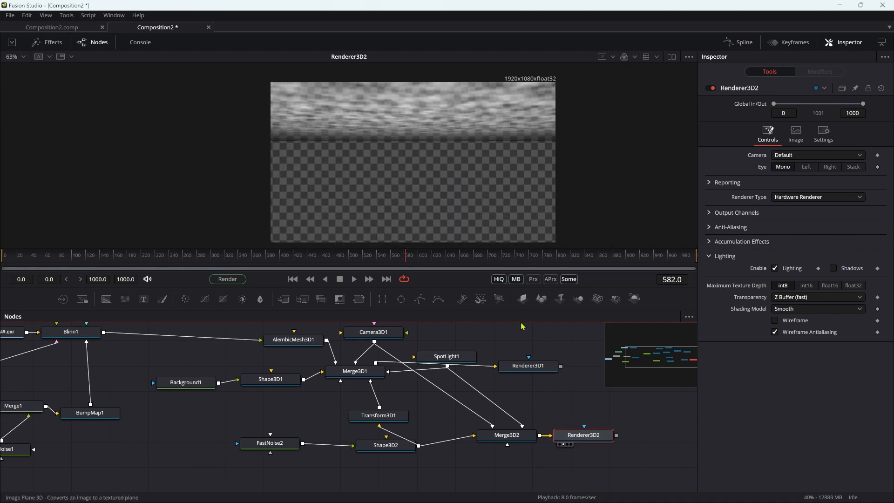
Merge Renderer3D2's water surface over Renderer3D1's title render and view Merge2
click(125, 255)
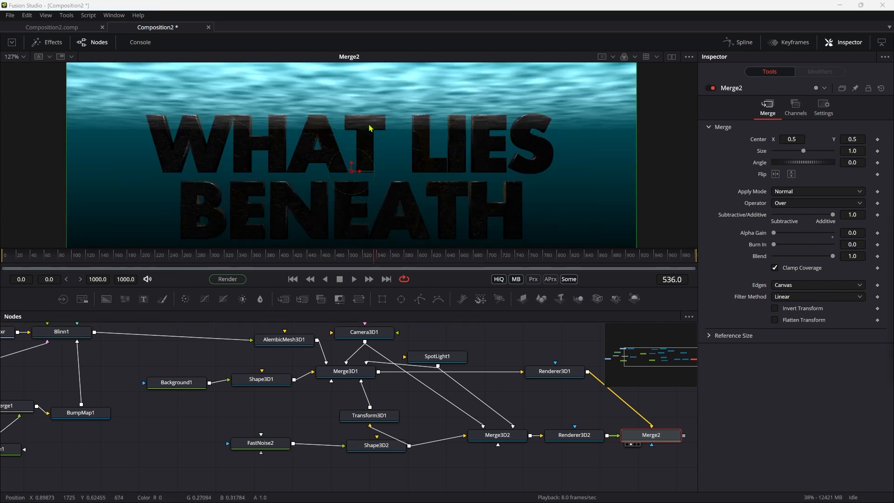
mouse_move(421, 478)
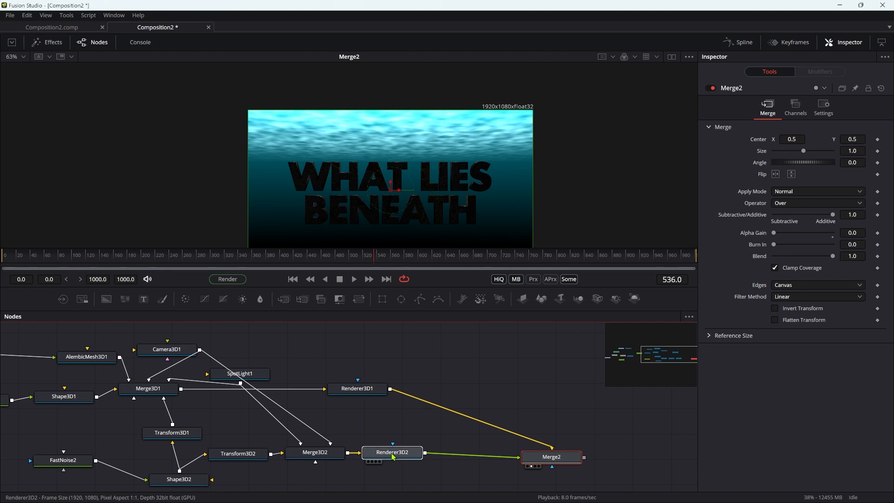
click(392, 452)
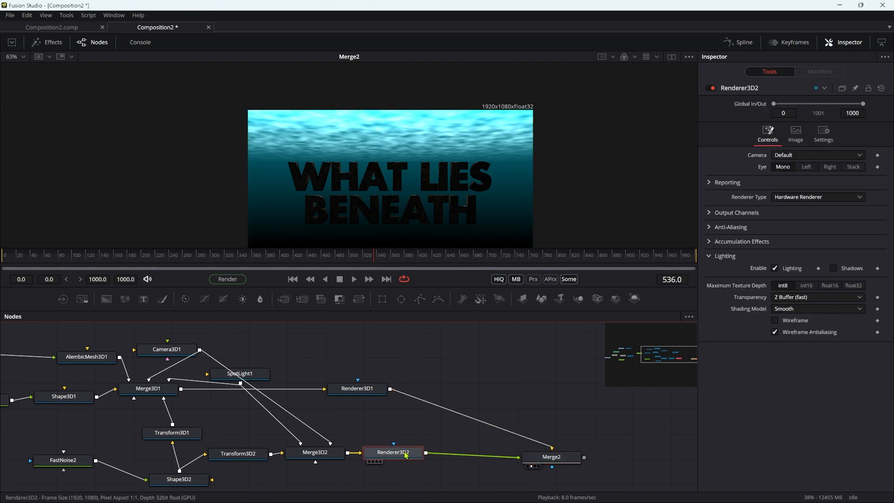
Insert Rays after Renderer3D2 with Center Y 6.0, Decay 0.0024, Weight 4.88, Threshold 0.551
text(ra)
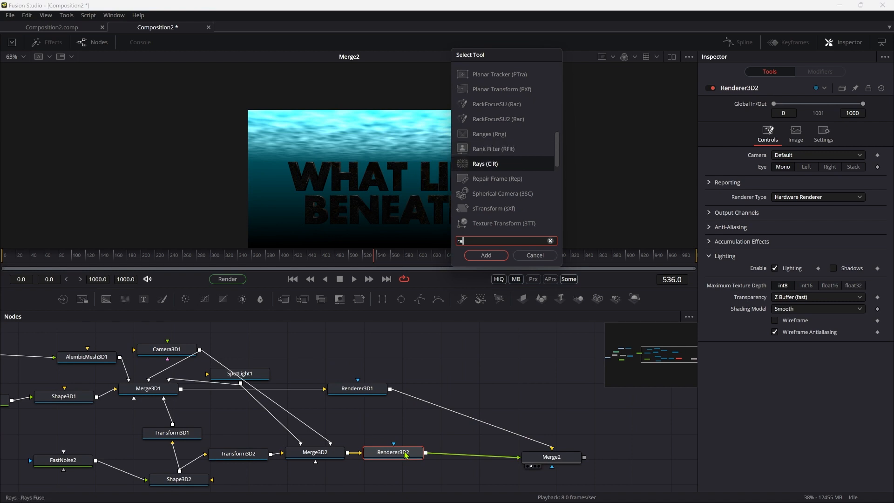
click(485, 255)
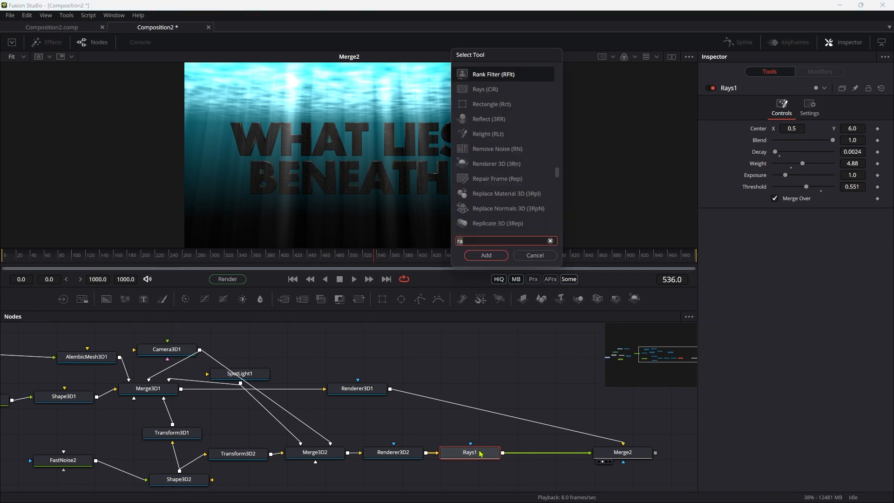
click(485, 255)
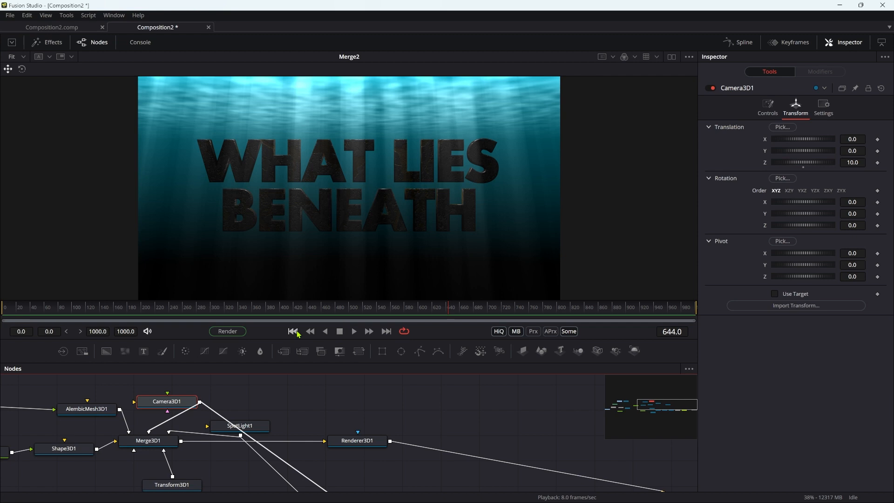
Keyframe Camera3D1 Translation Z and Rotation Y at frames 0 and 1000, Pivot Z linked to -Translate.Z
click(292, 331)
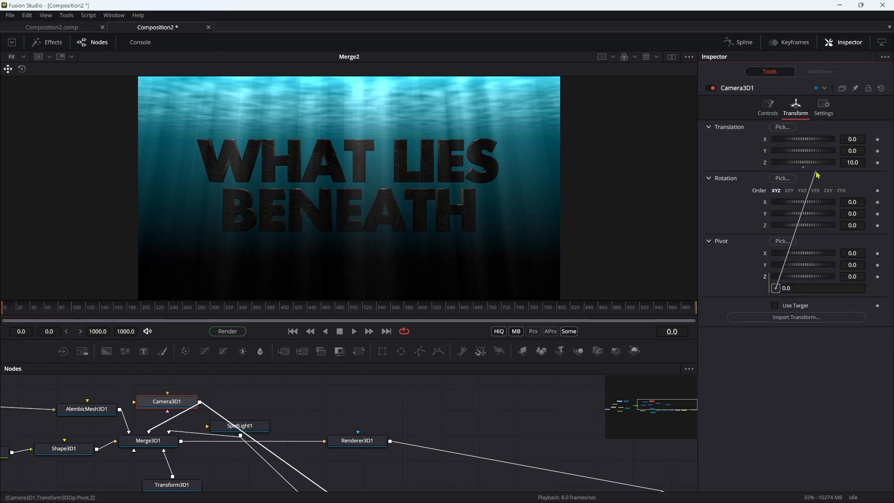
mouse_move(812, 166)
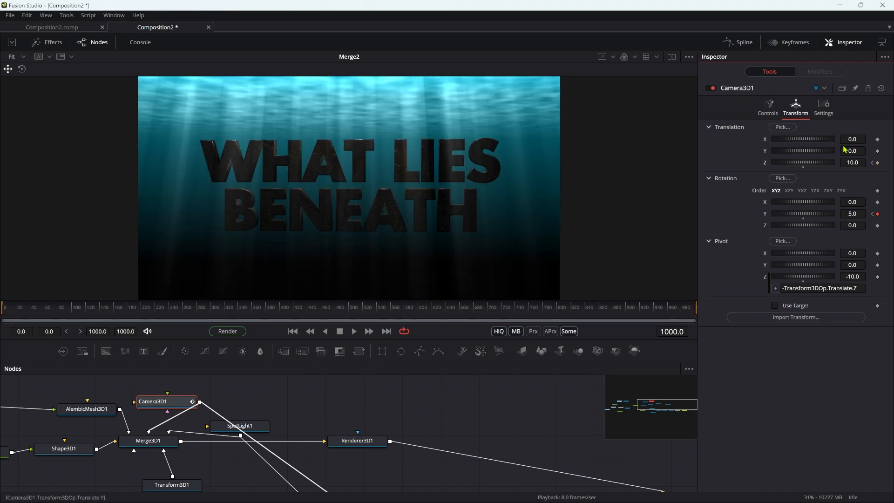
click(853, 162)
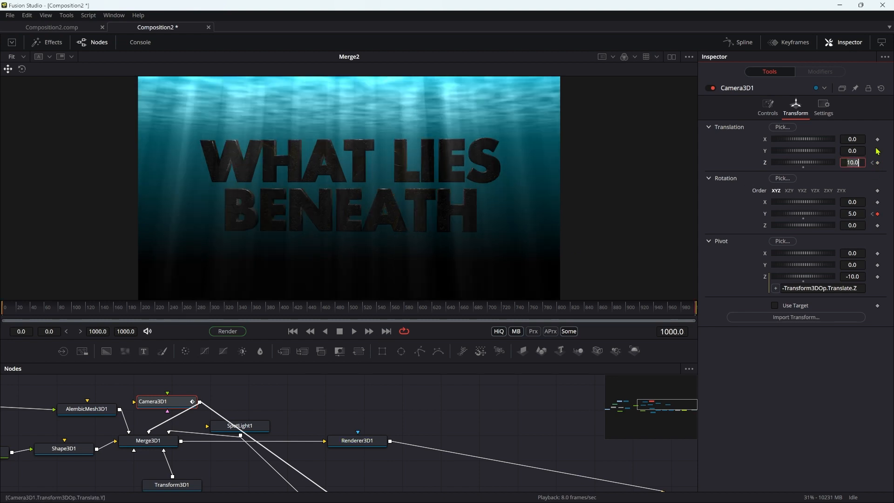
click(312, 306)
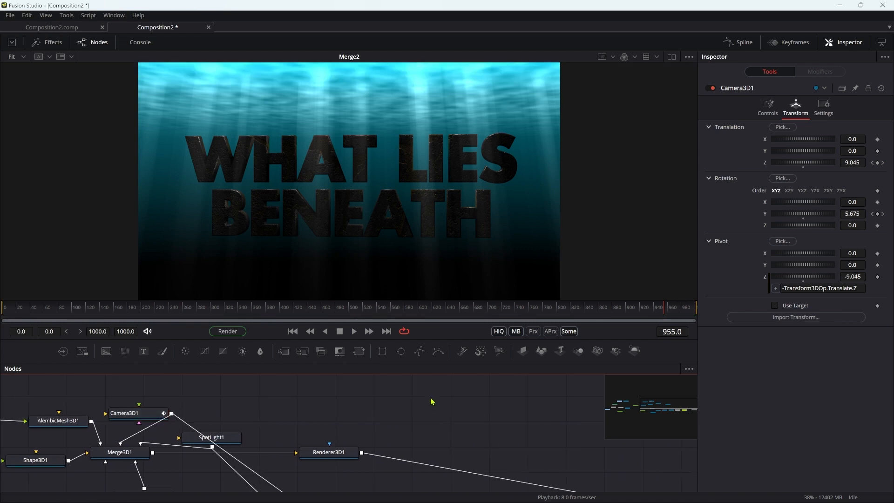
Add a pEmitter and pRender into Merge3D1 with a Cube region sized 7/5/7
text(pem)
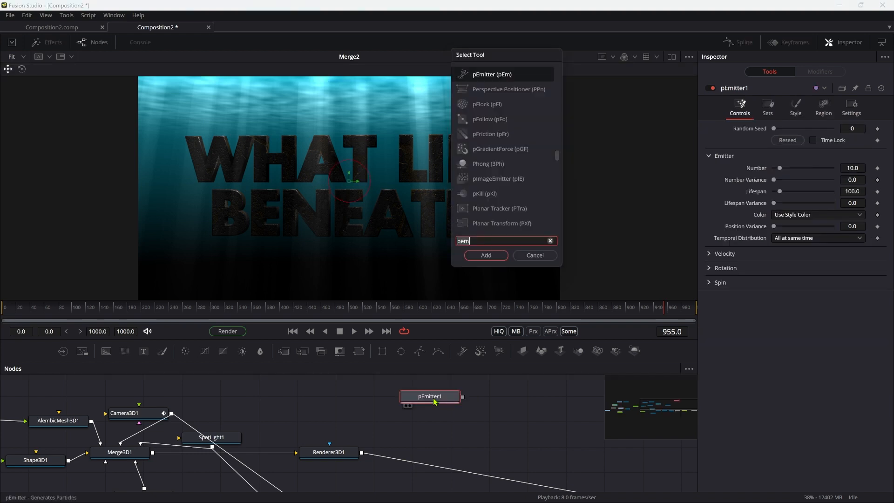
click(485, 255)
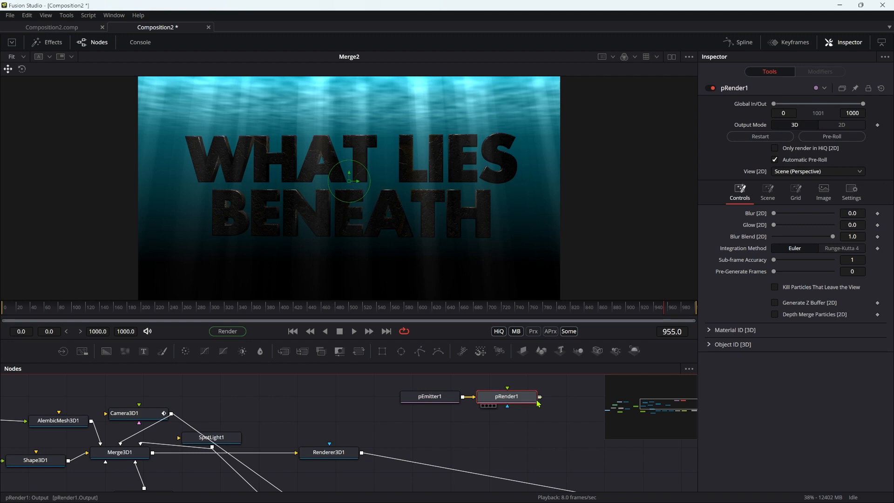
click(119, 452)
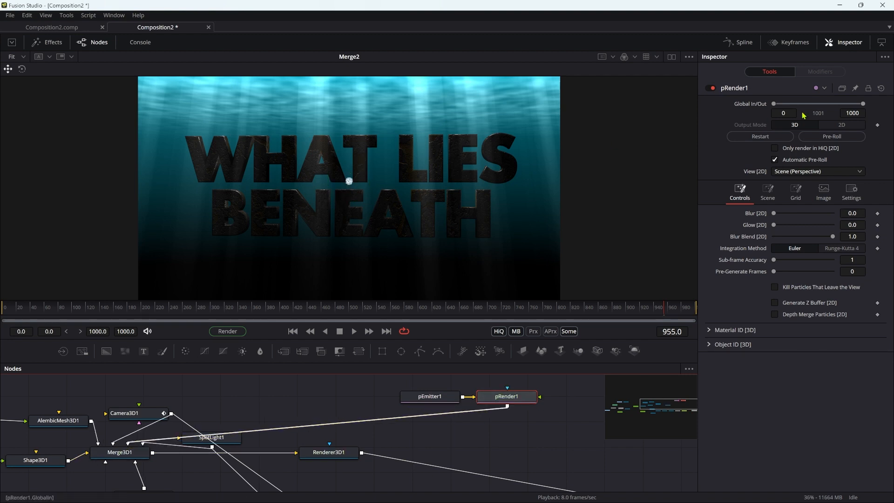
click(429, 397)
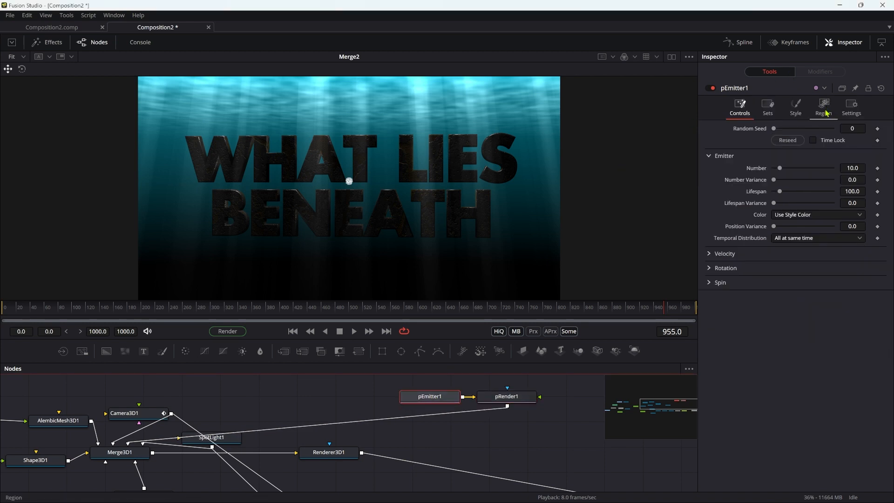
click(824, 105)
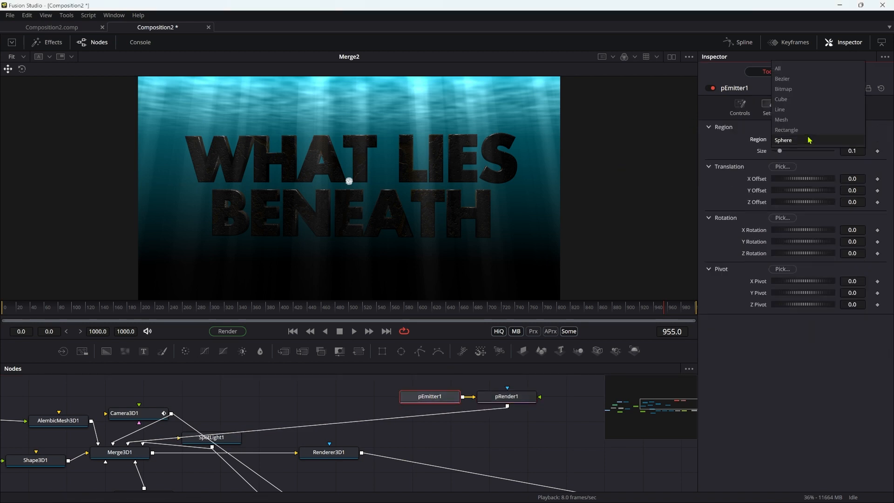
click(782, 98)
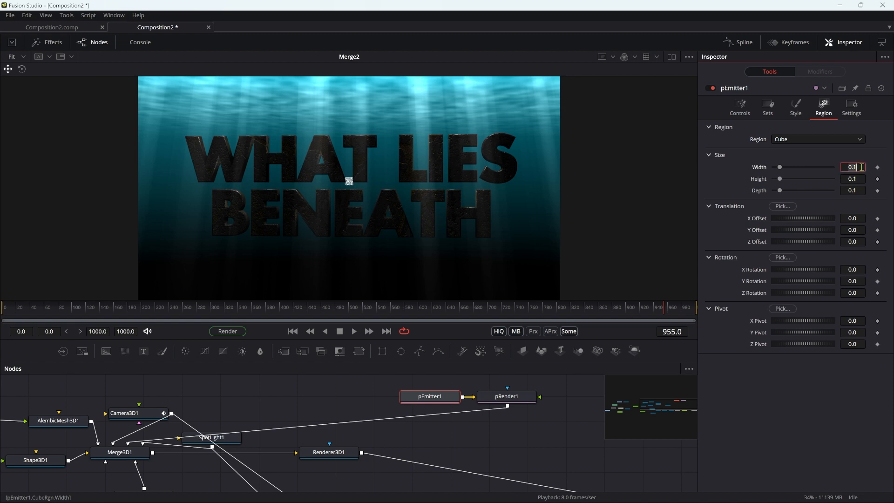
text(7.0)
click(853, 178)
text(5)
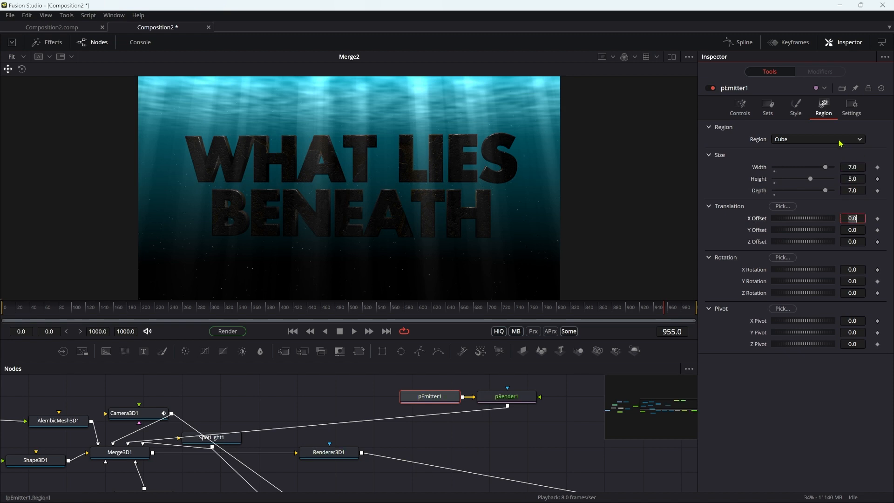
mouse_move(195, 240)
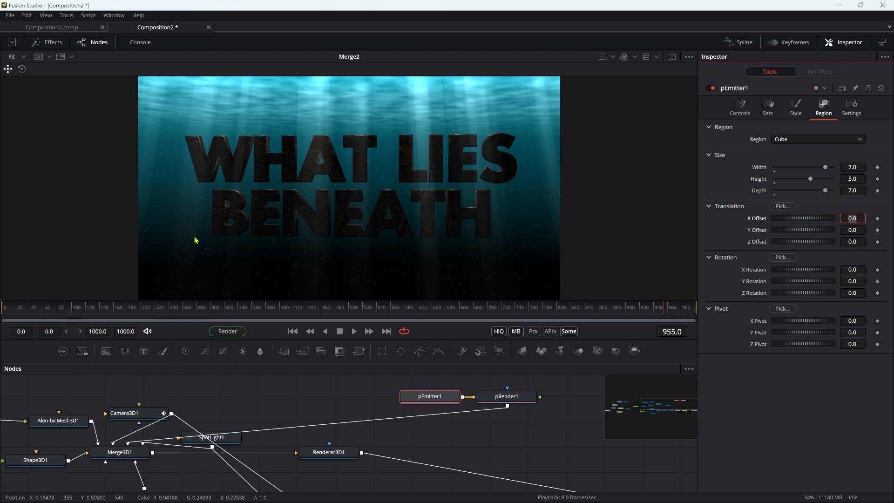
mouse_move(523, 195)
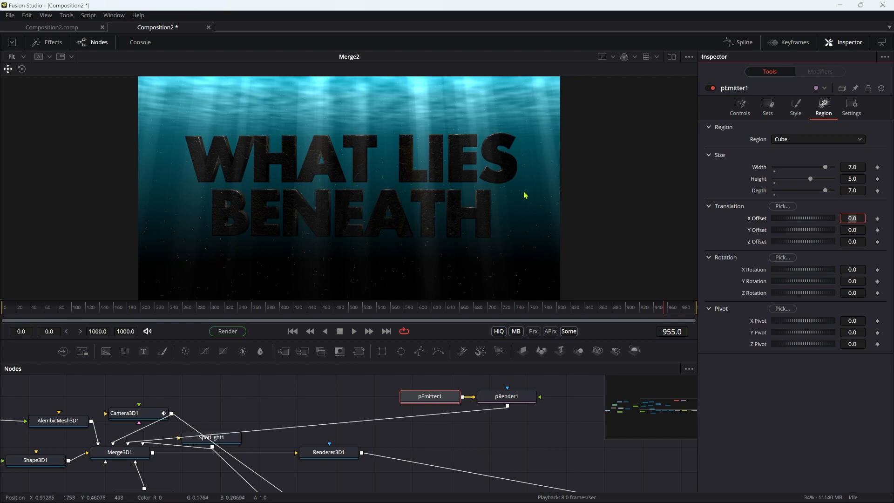
Set particle Number 3, Lifespan 35, Blob style, Size 0.025 with fade, and preview mid-animation
click(740, 106)
text(15)
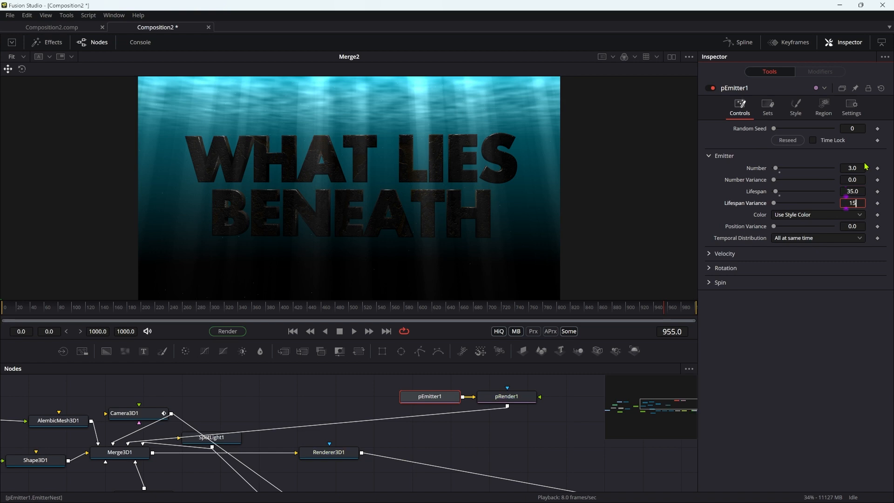
click(852, 225)
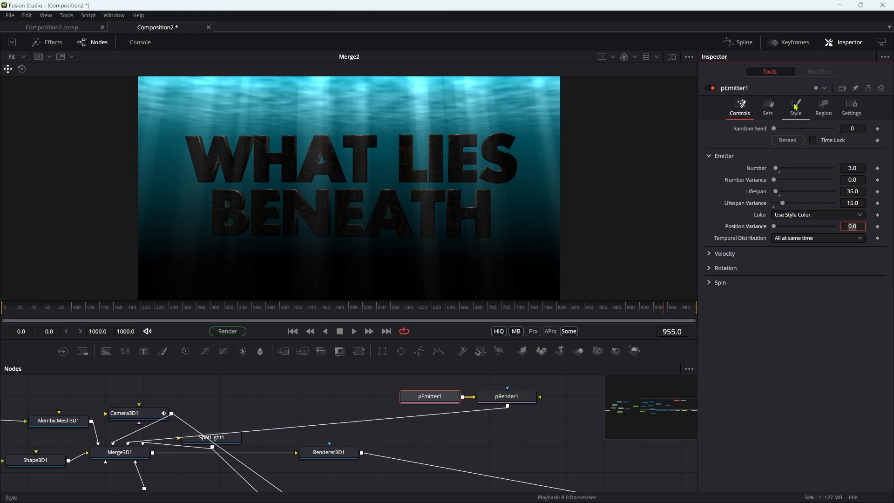
click(795, 106)
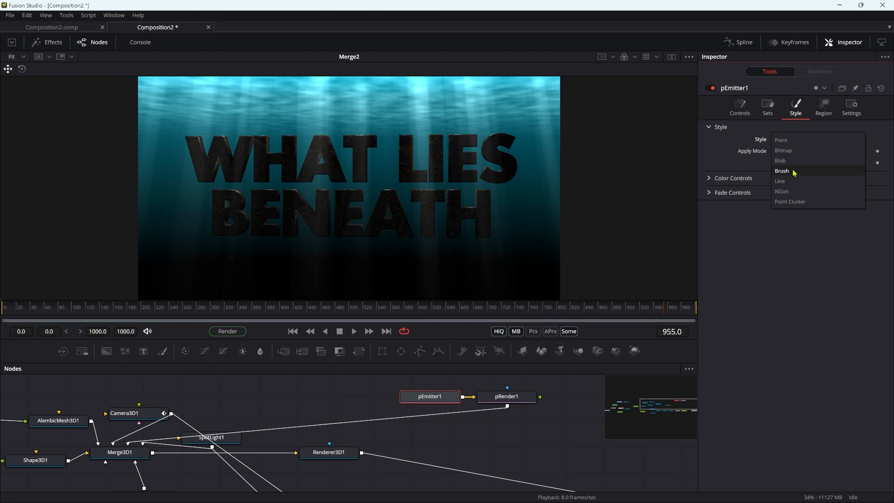
click(781, 160)
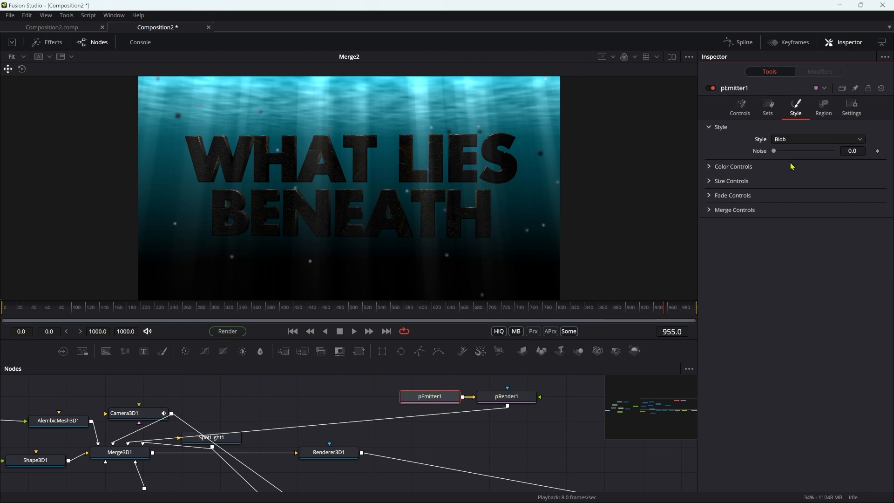
click(732, 180)
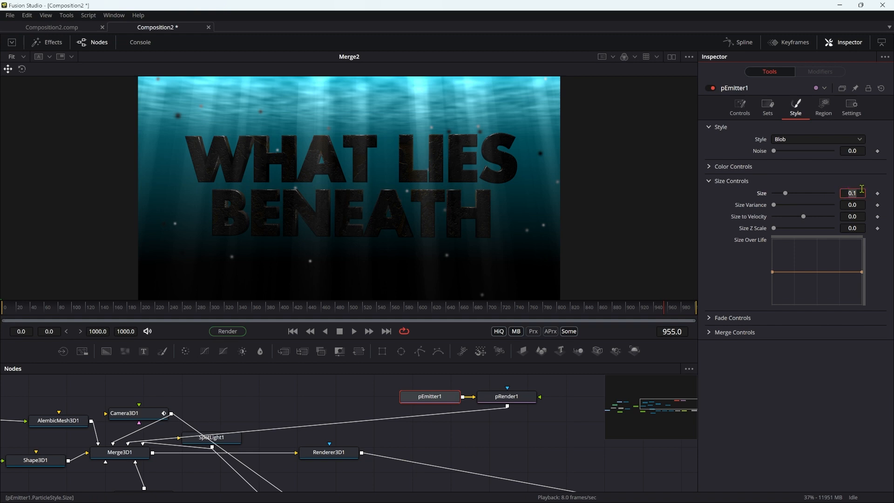
text(0.025)
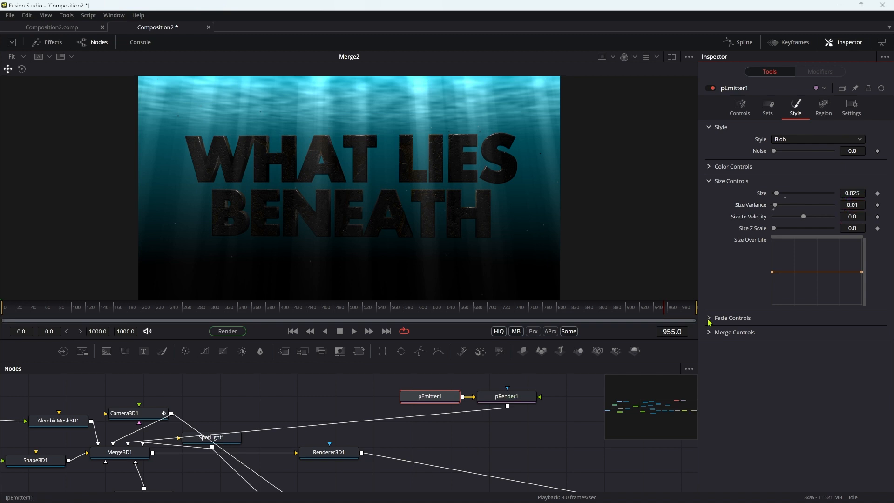
click(733, 318)
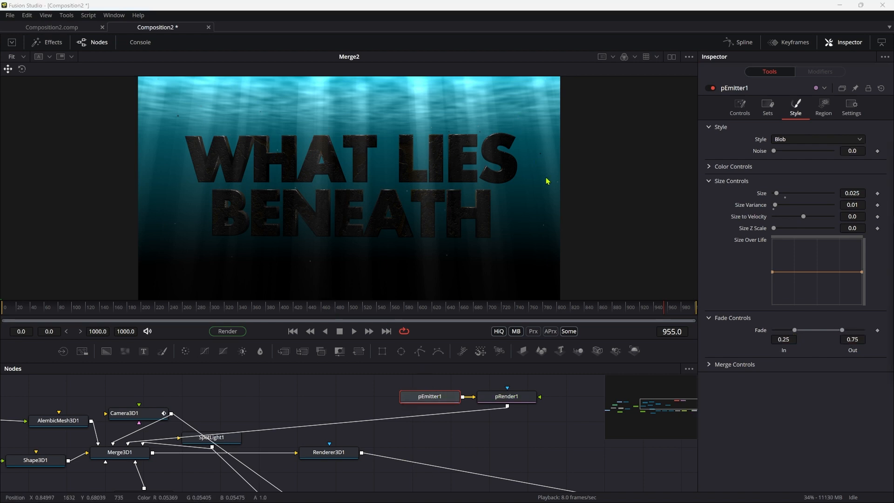
mouse_move(151, 137)
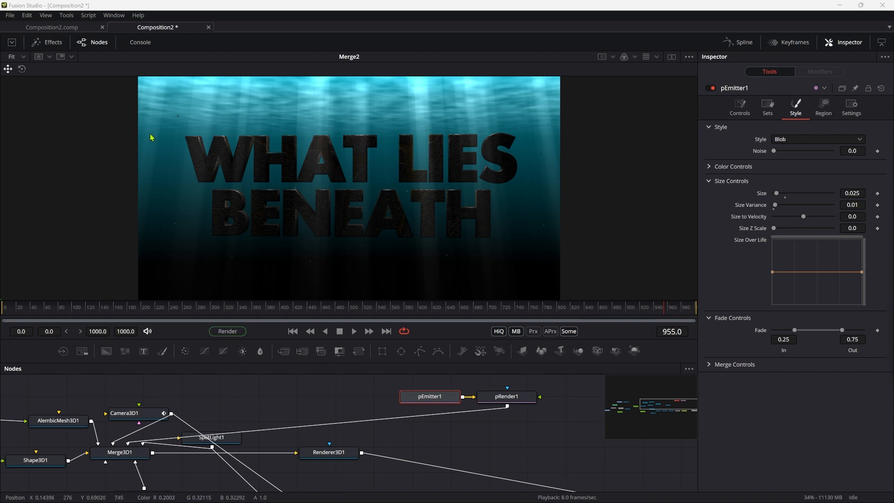
mouse_move(339, 309)
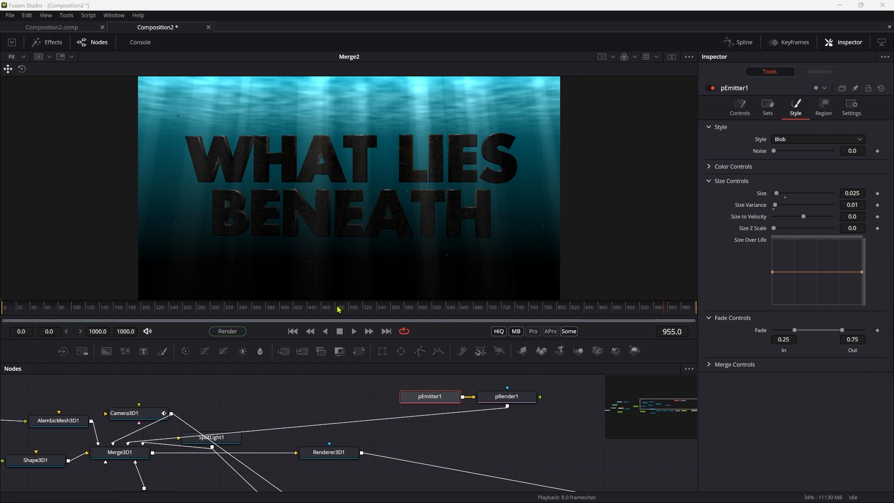
click(313, 307)
text(p)
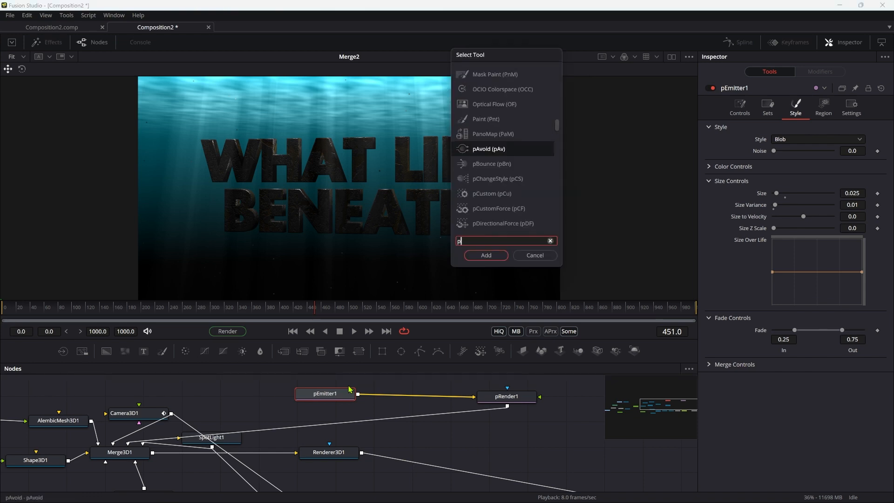
Insert a pTurbulence between pEmitter1 and pRender1 with Density 10
click(485, 255)
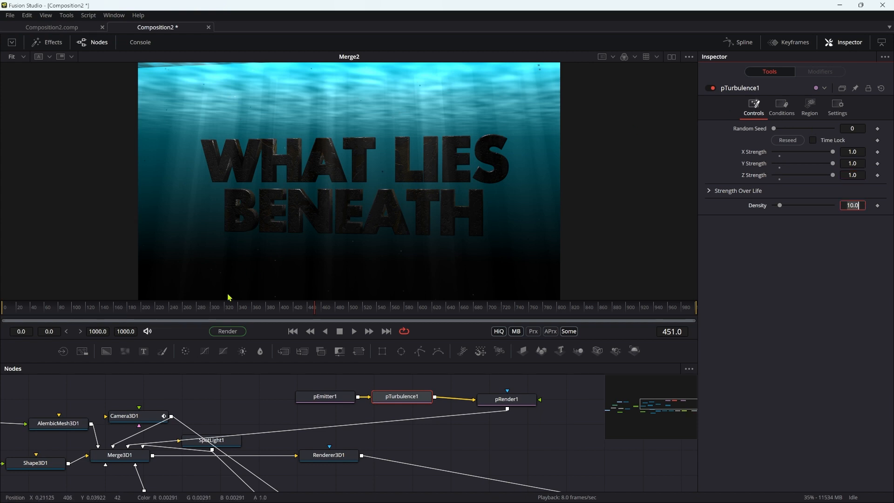
click(340, 306)
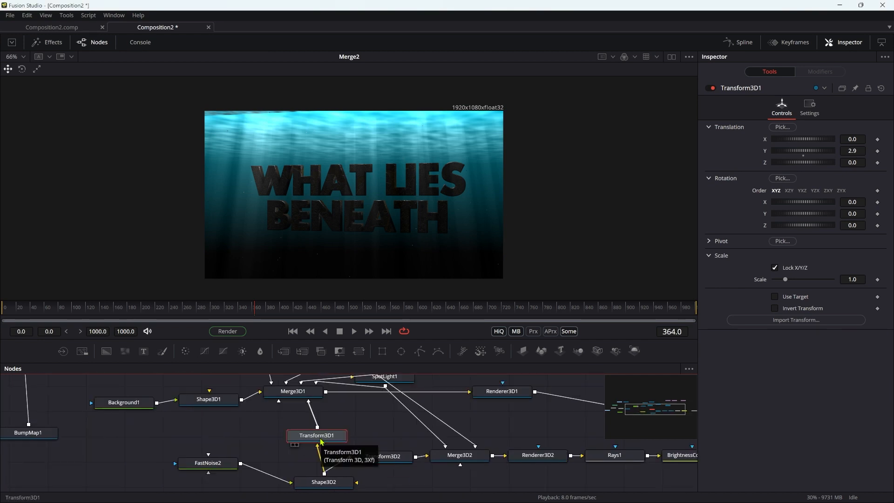
mouse_move(296, 116)
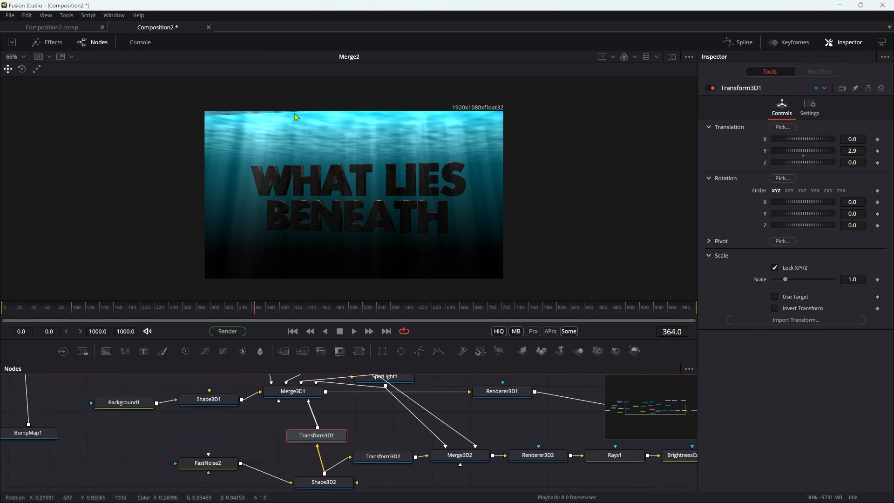
mouse_move(296, 224)
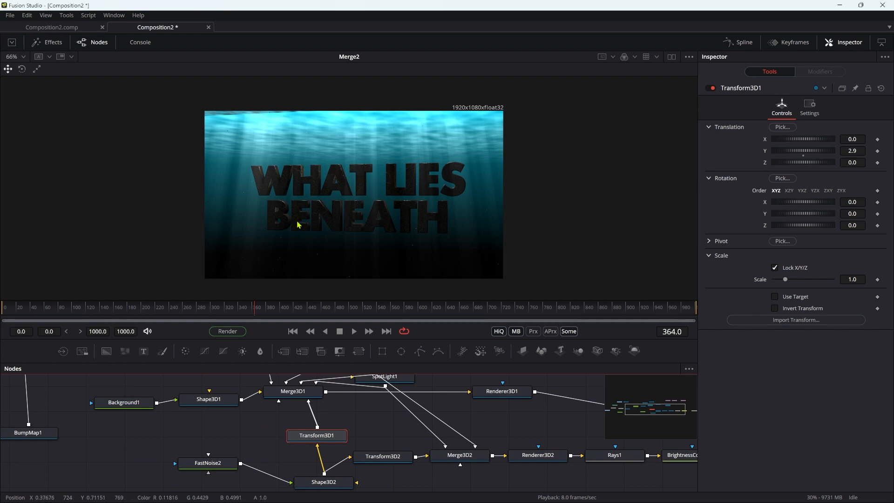
Raise Transform3D1's Translation Y from 2.9 to 3.45 and preview an earlier frame
click(852, 150)
text(3.45)
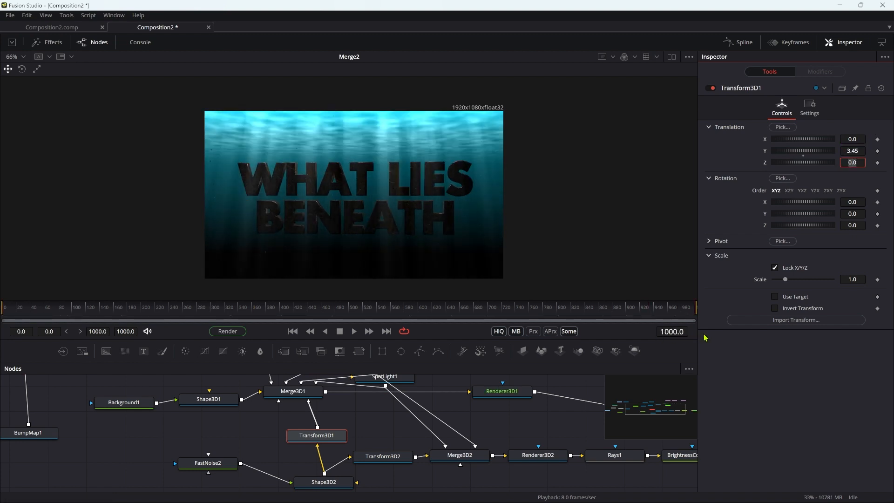
click(203, 306)
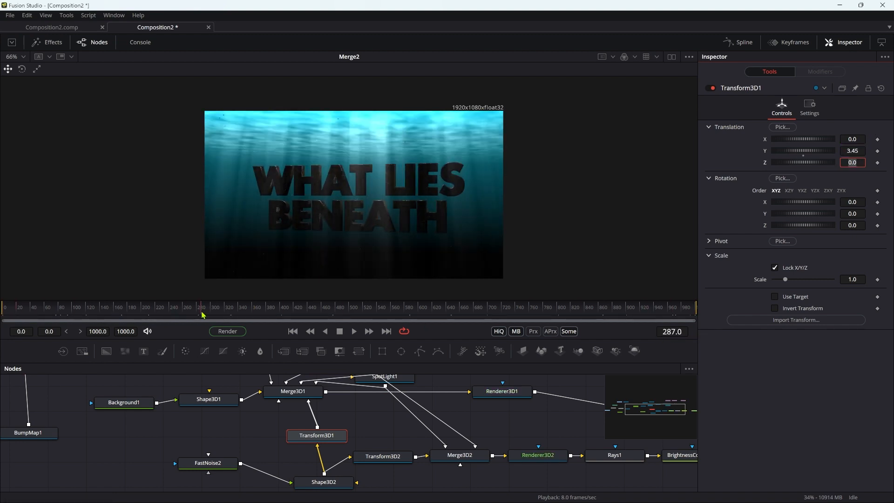